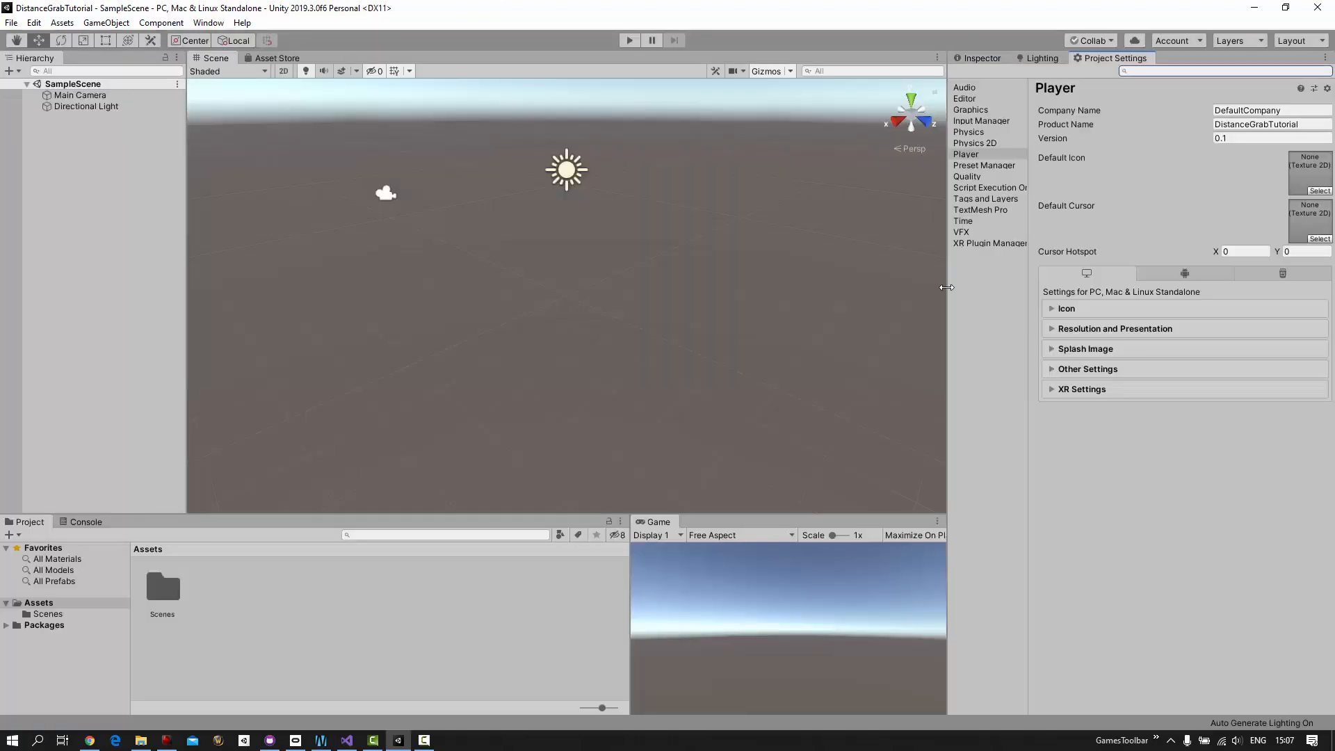
# Install XR Plug-in Management, enable the Oculus provider, and stop Play mode
pyautogui.click(990, 243)
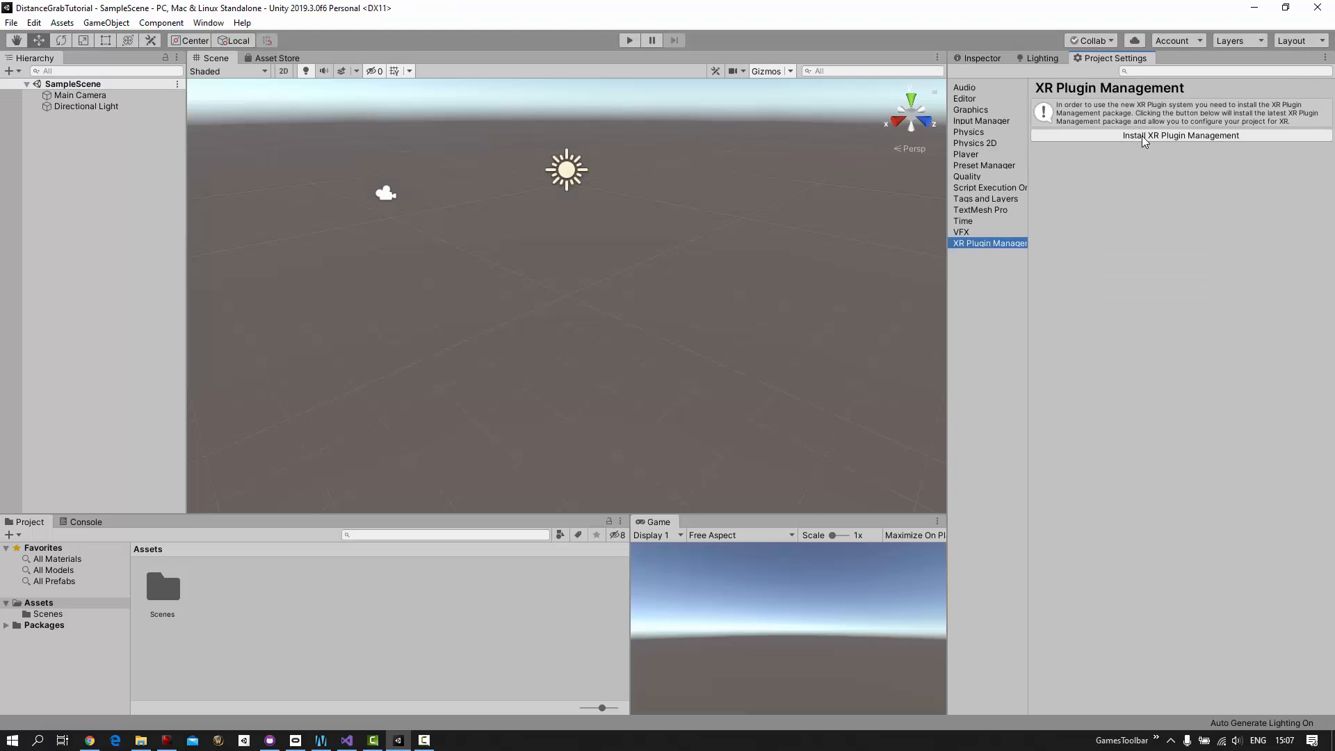
pyautogui.click(1180, 136)
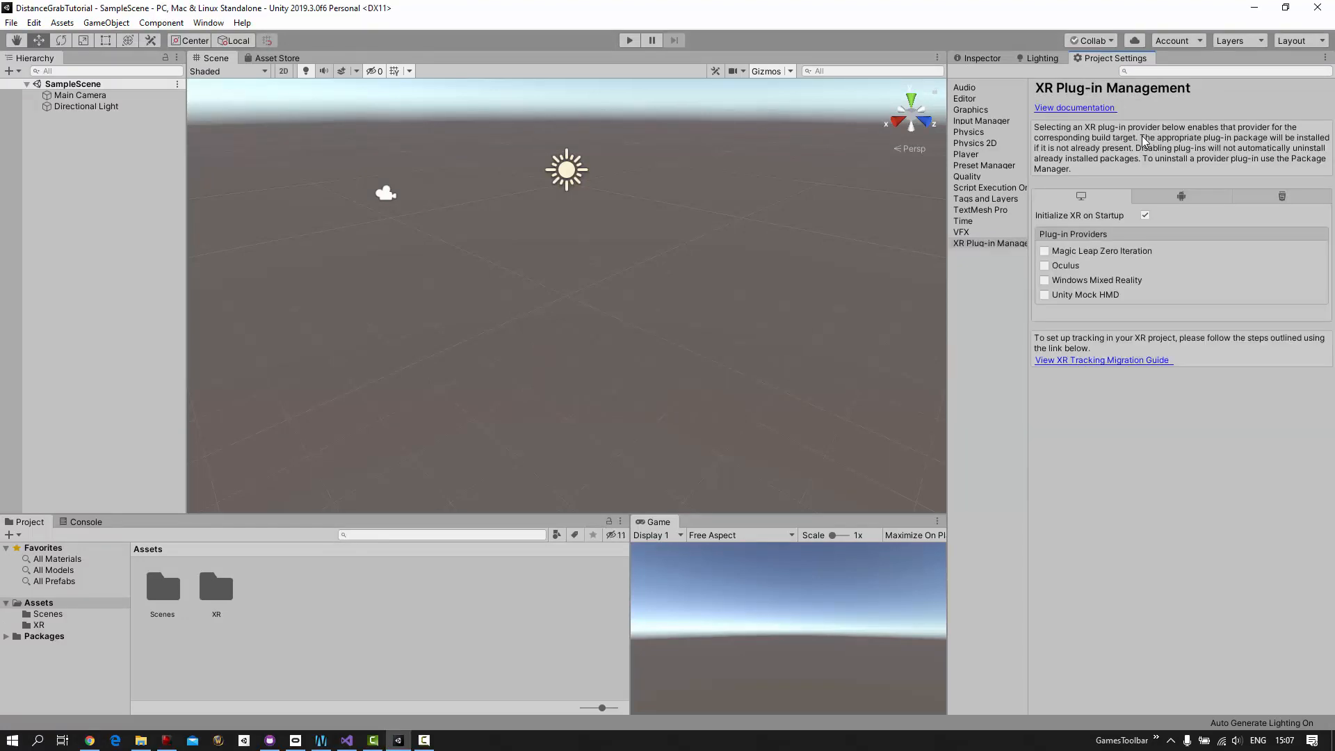
pyautogui.click(1044, 265)
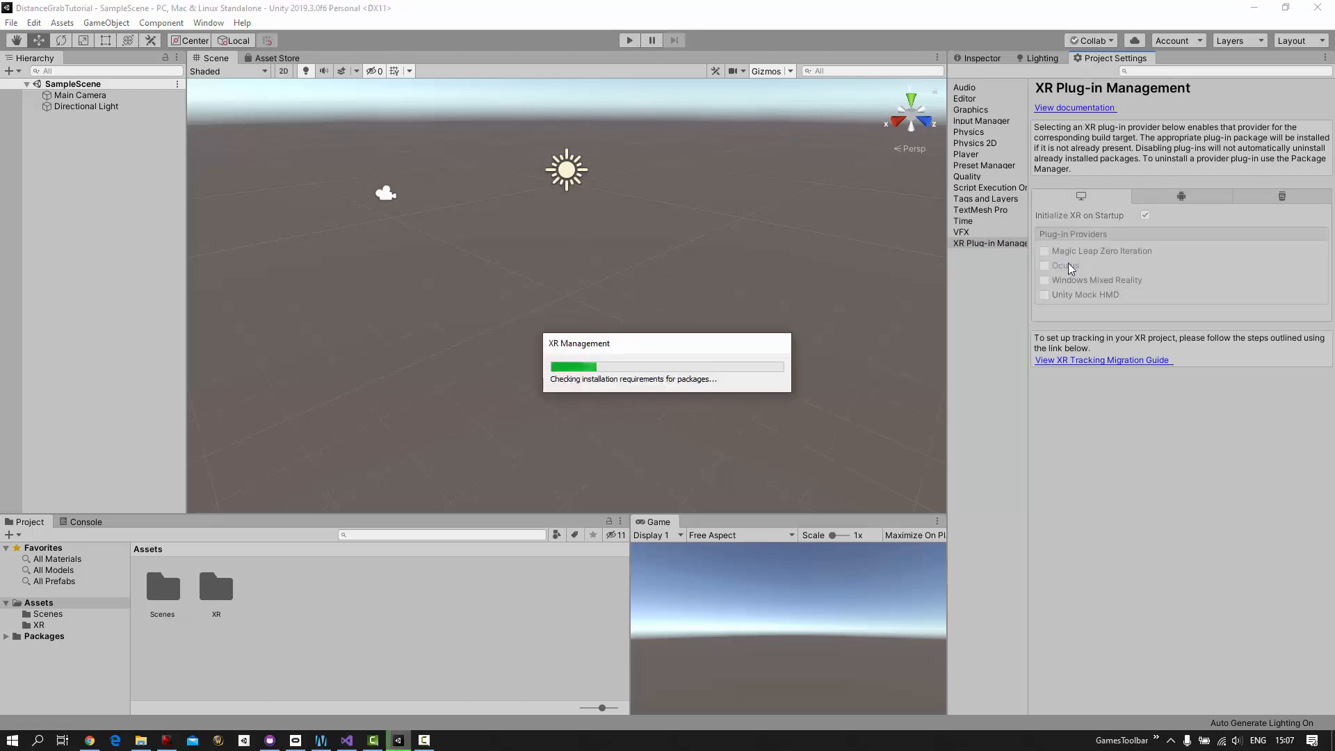
pyautogui.click(1043, 265)
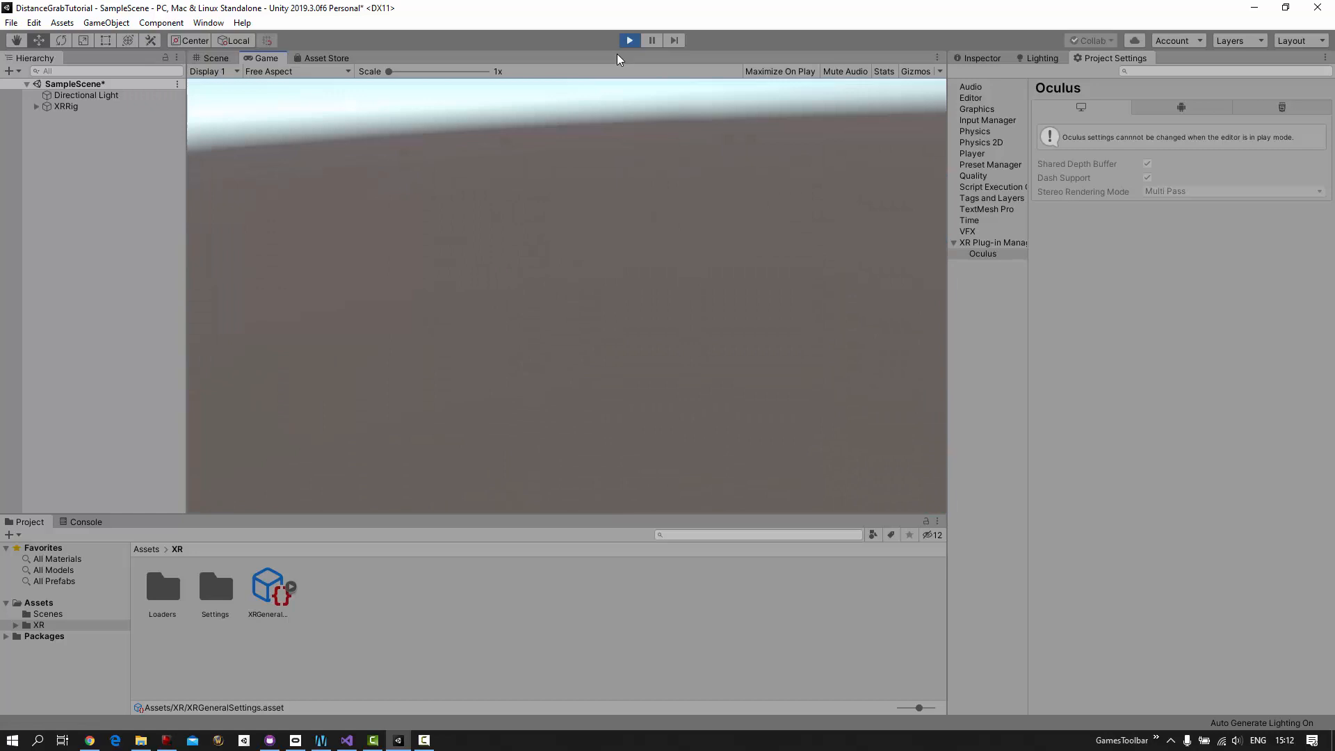
pyautogui.click(628, 40)
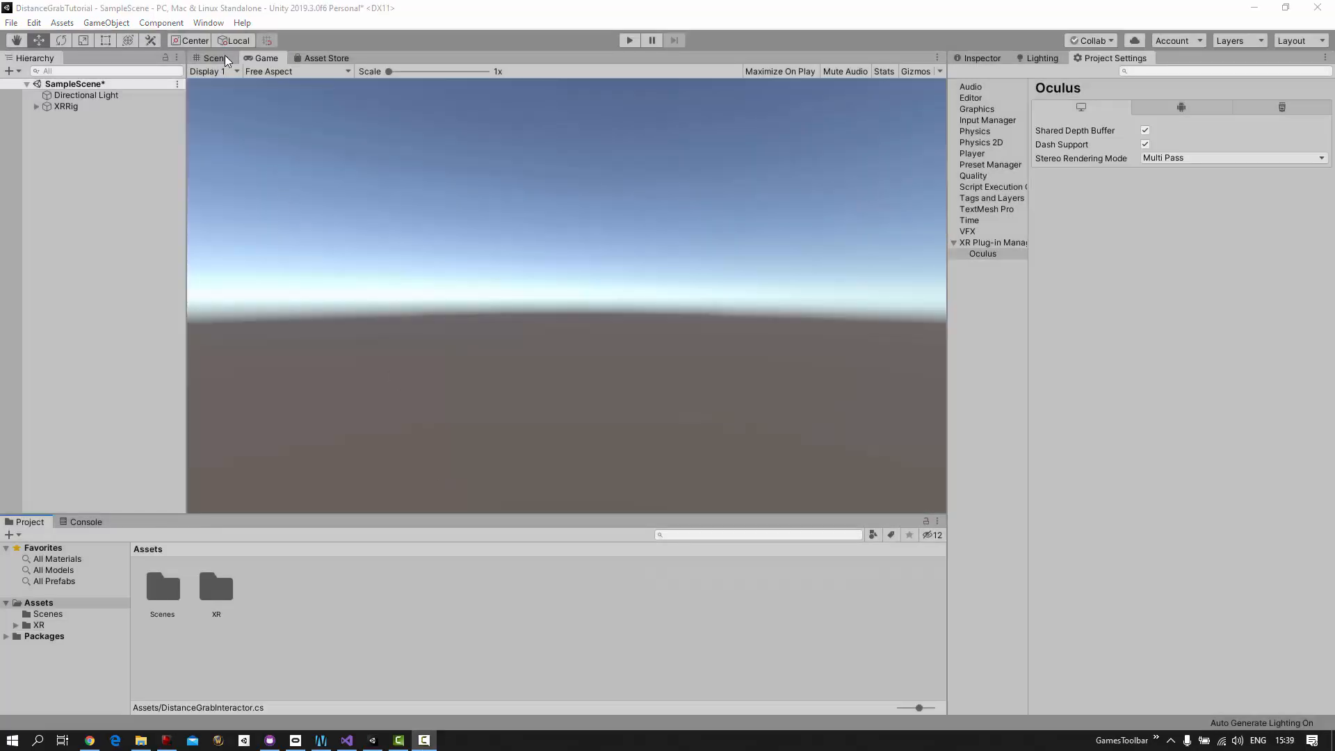
# Install the XR Interaction Toolkit package via Package Manager and create a new C# script in Assets
pyautogui.click(208, 22)
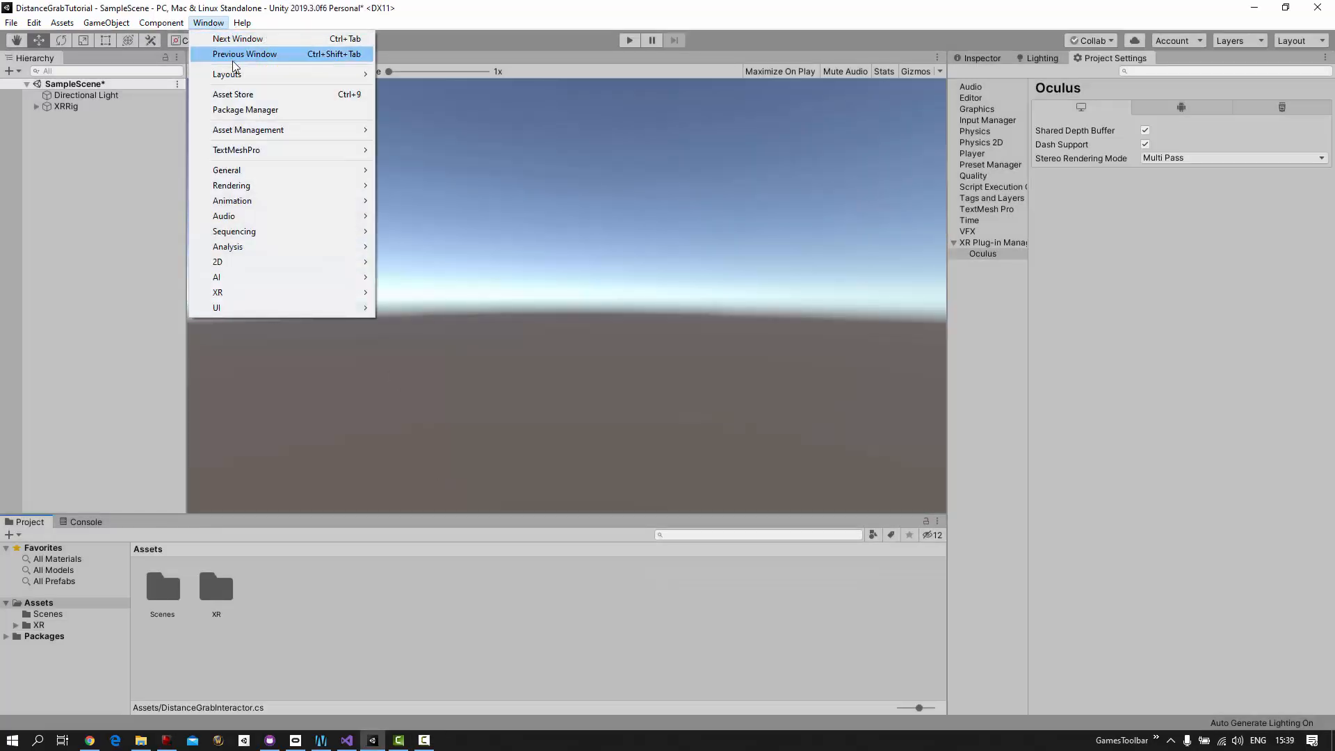
pyautogui.click(245, 109)
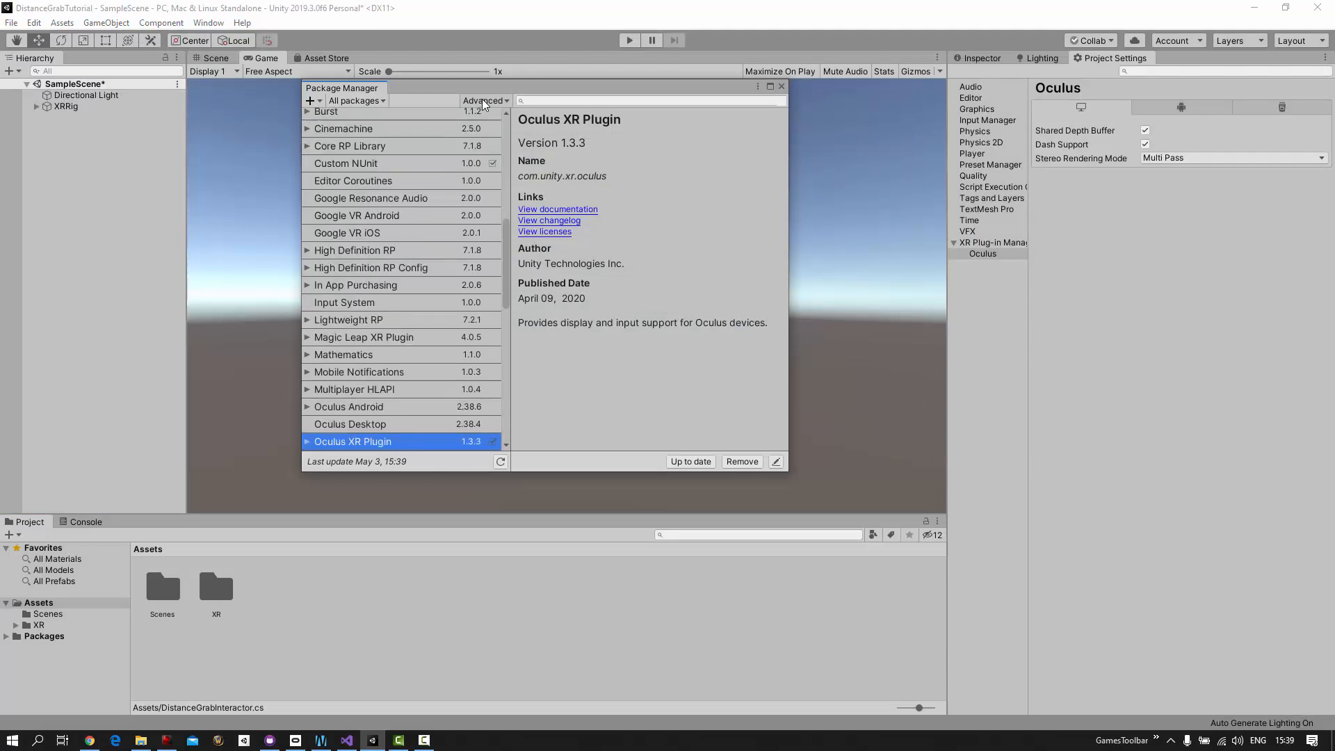
pyautogui.scroll(-3)
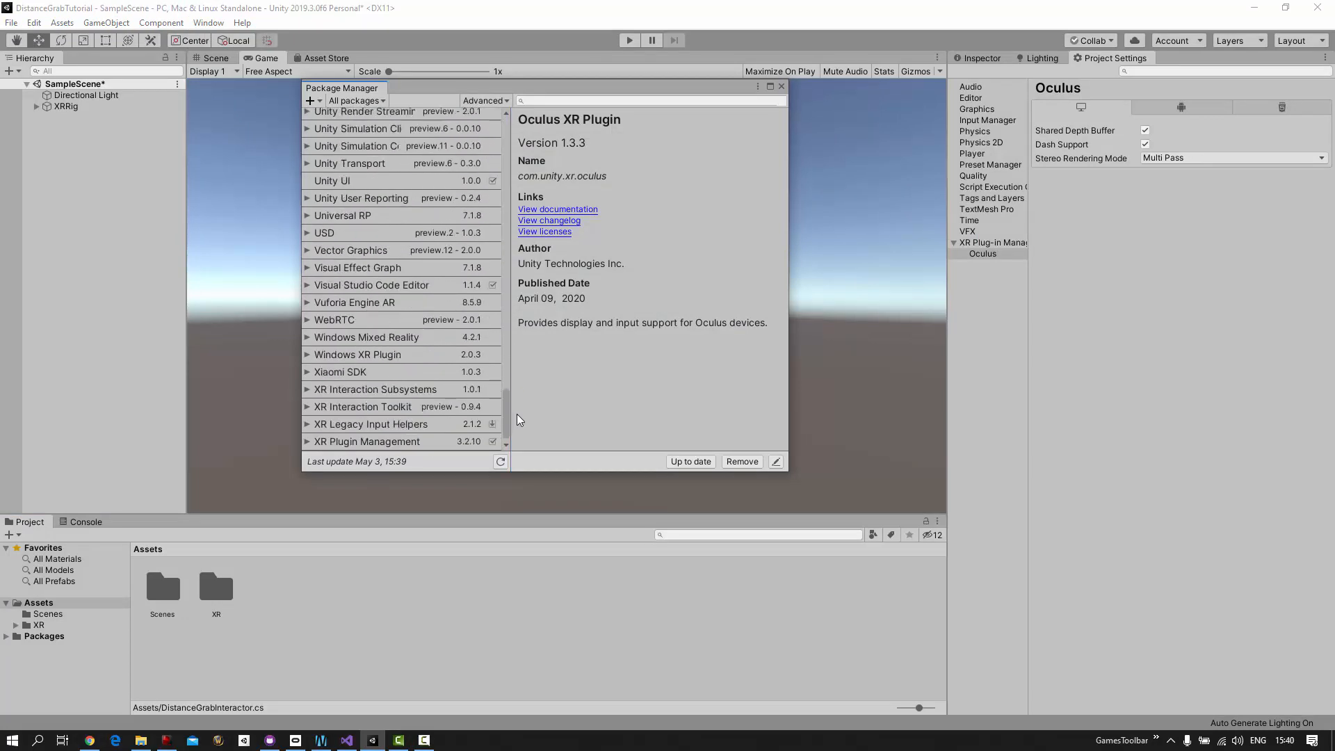
pyautogui.click(362, 406)
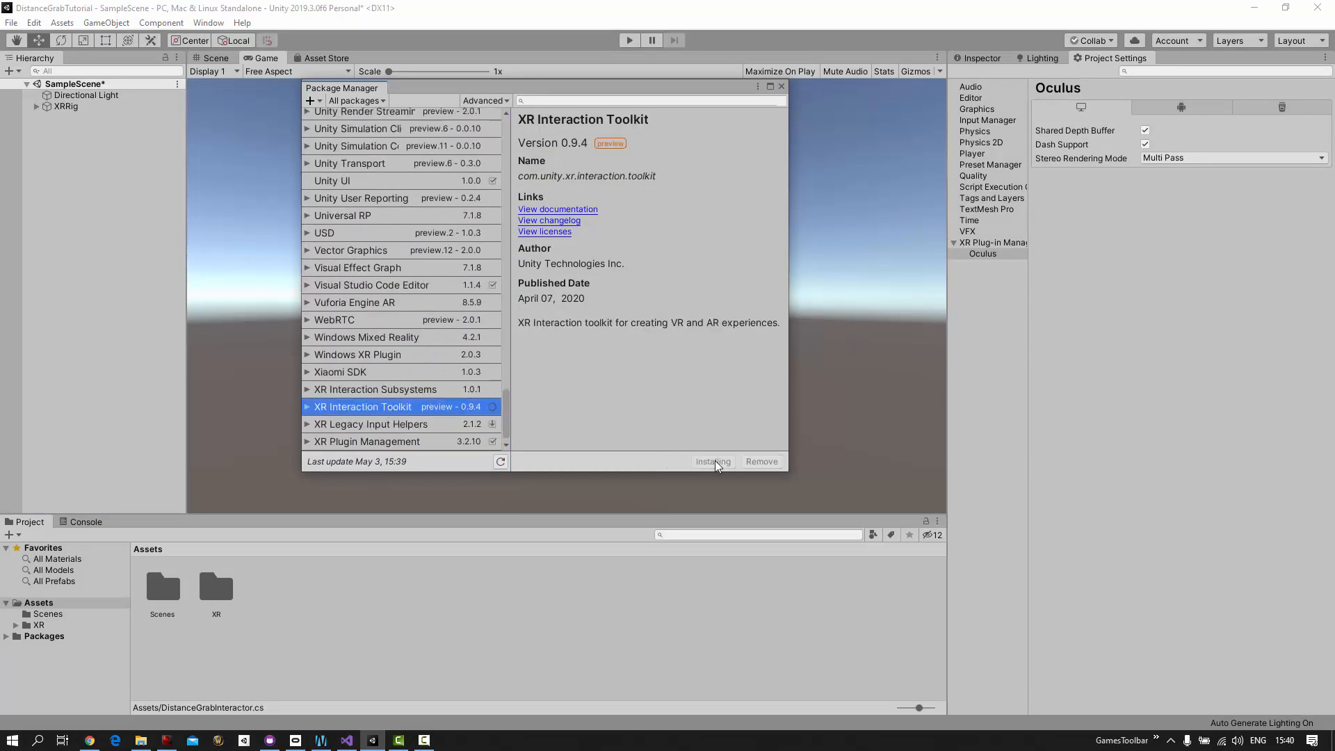
pyautogui.click(713, 460)
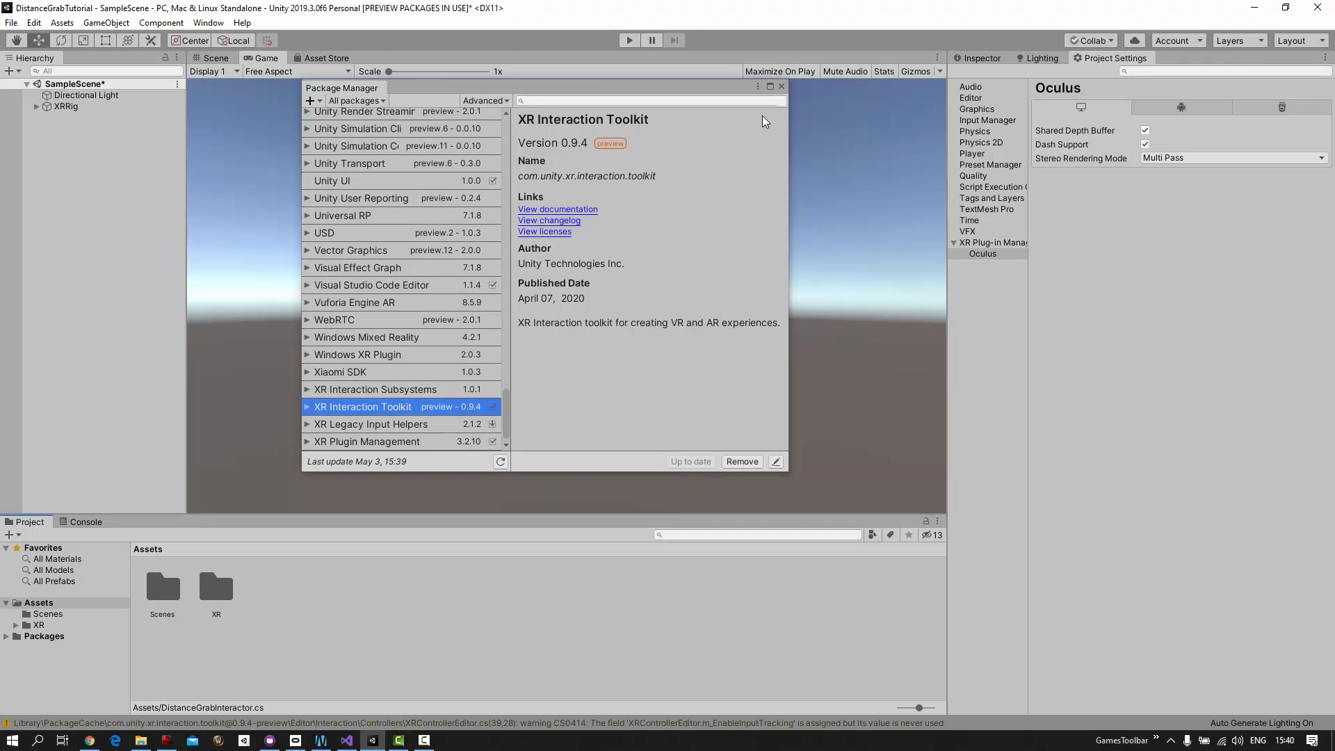
pyautogui.rightClick(273, 592)
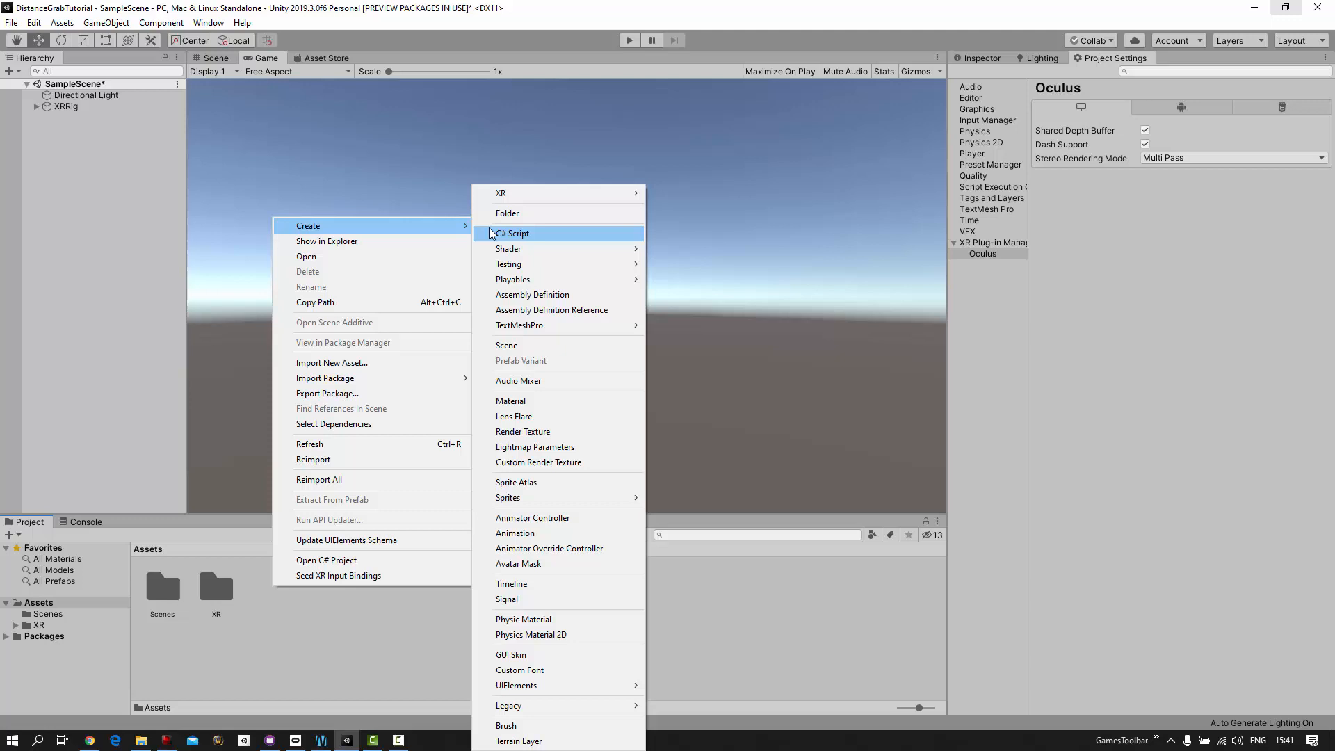
pyautogui.click(513, 232)
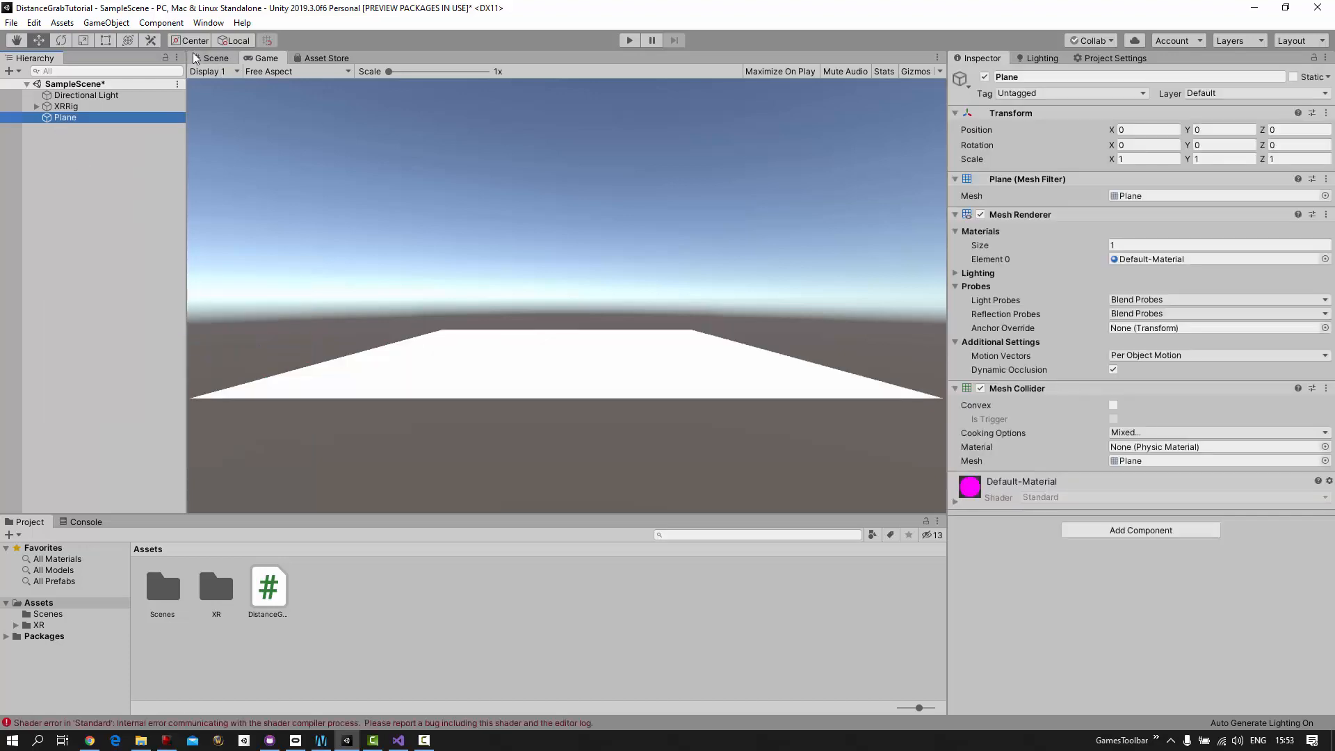
# Finish the cursor material colour, add a Sphere, remove its collider, and select the Cursor sphere
pyautogui.click(65, 106)
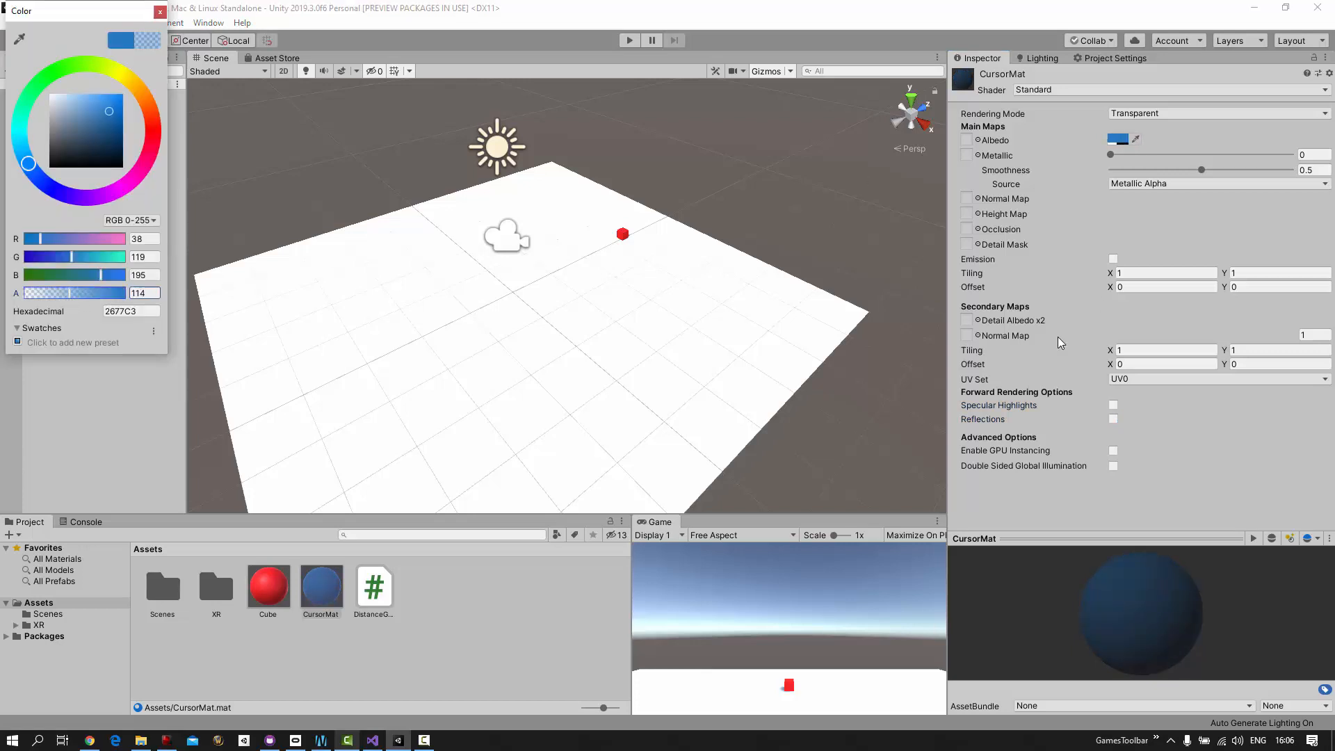
pyautogui.click(160, 11)
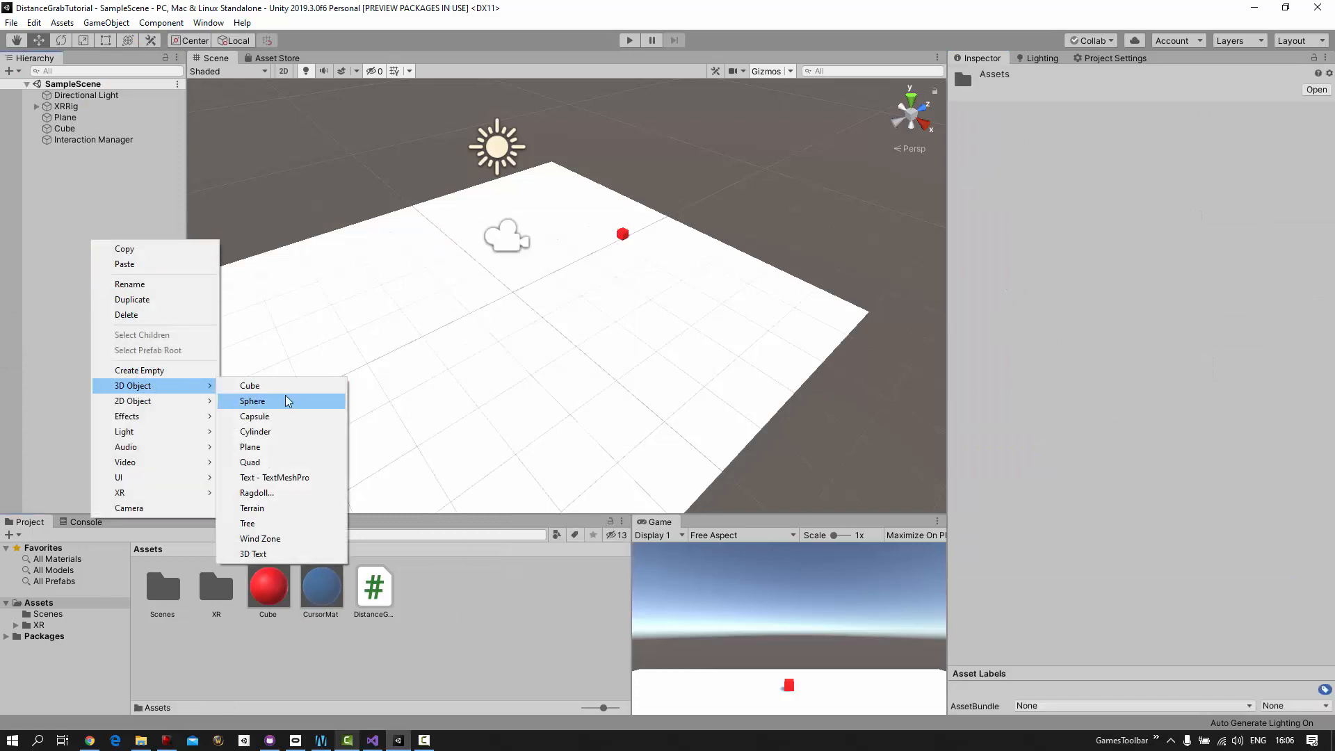
pyautogui.click(252, 401)
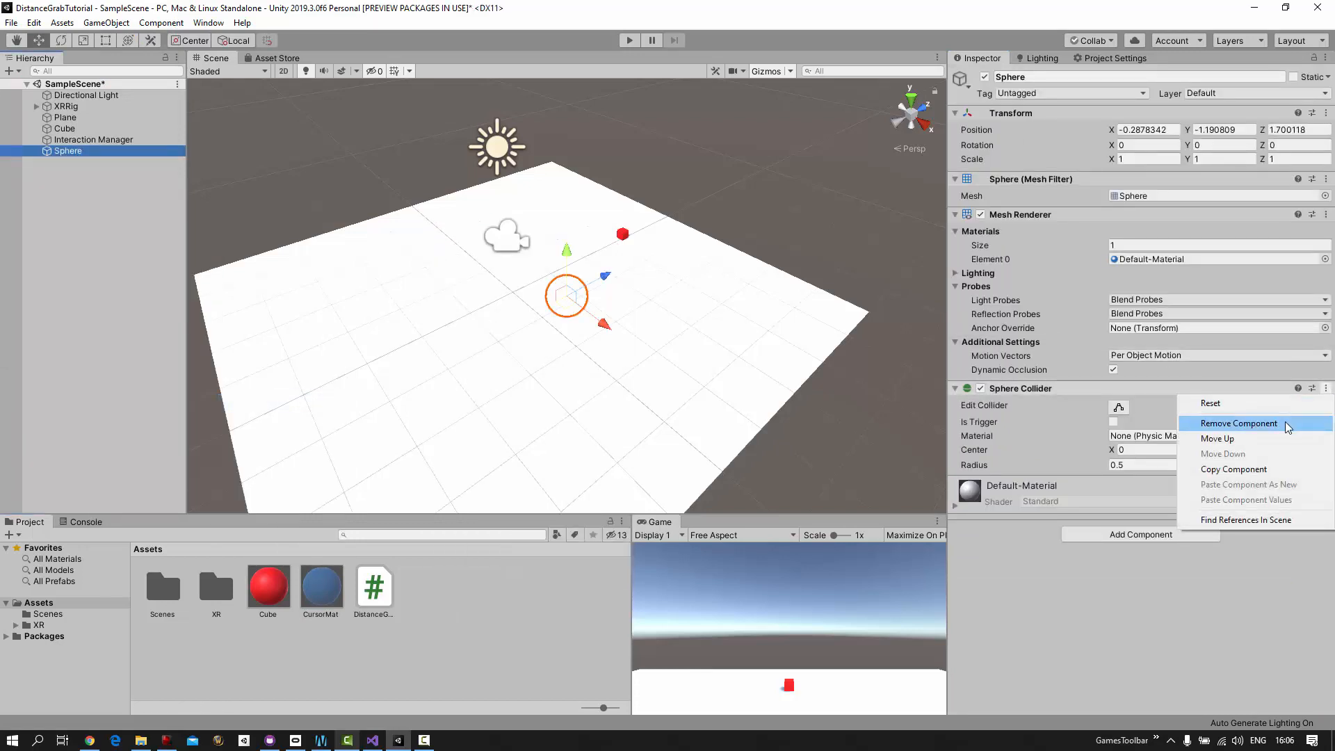
pyautogui.click(1238, 424)
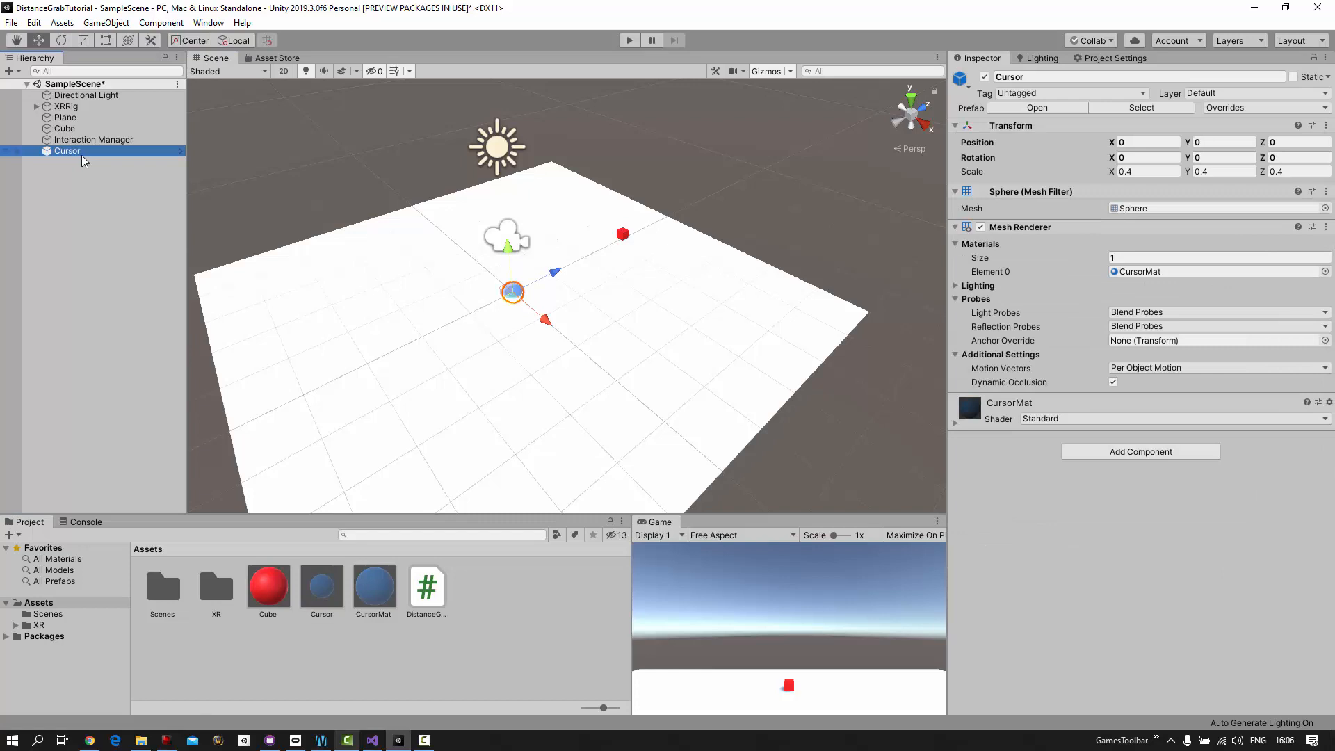
pyautogui.click(427, 588)
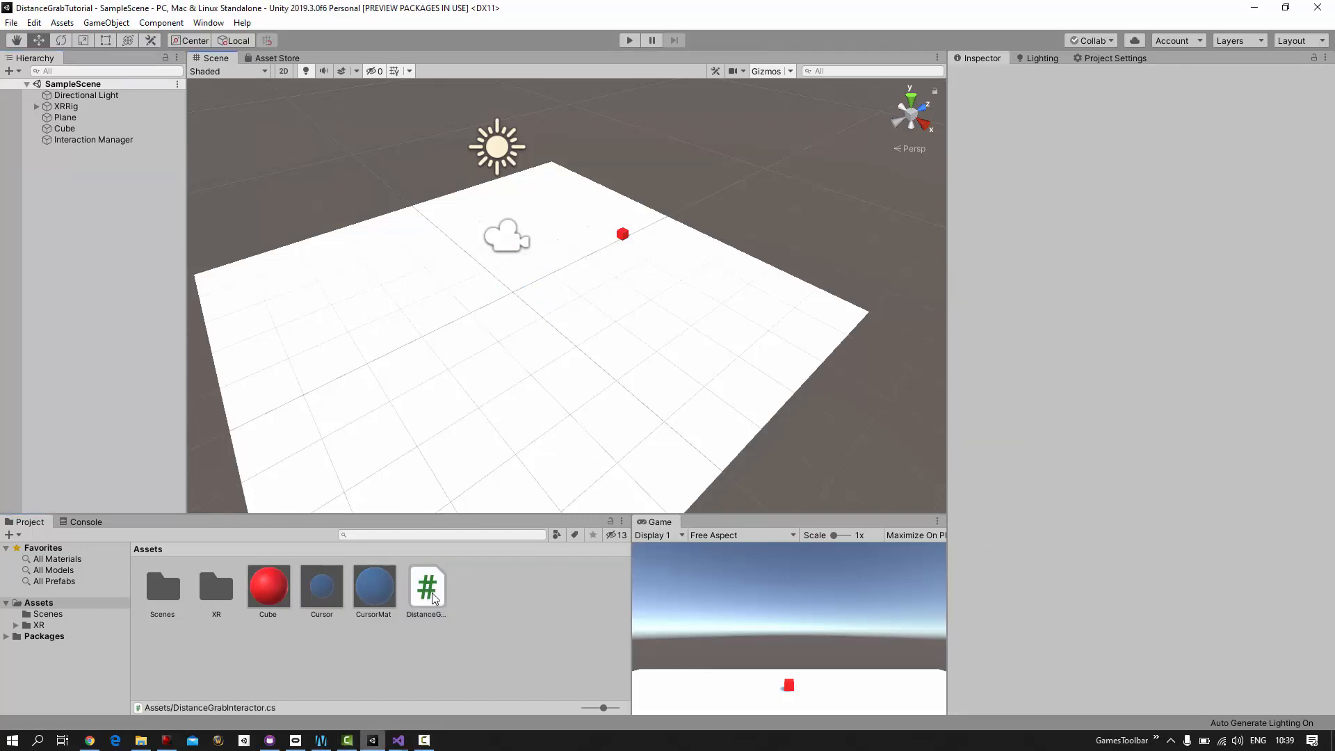
# Open DistanceGrabInteractor in Visual Studio, derive it from XRBaseControllerInteractor, and add a //settings comment
pyautogui.doubleClick(426, 586)
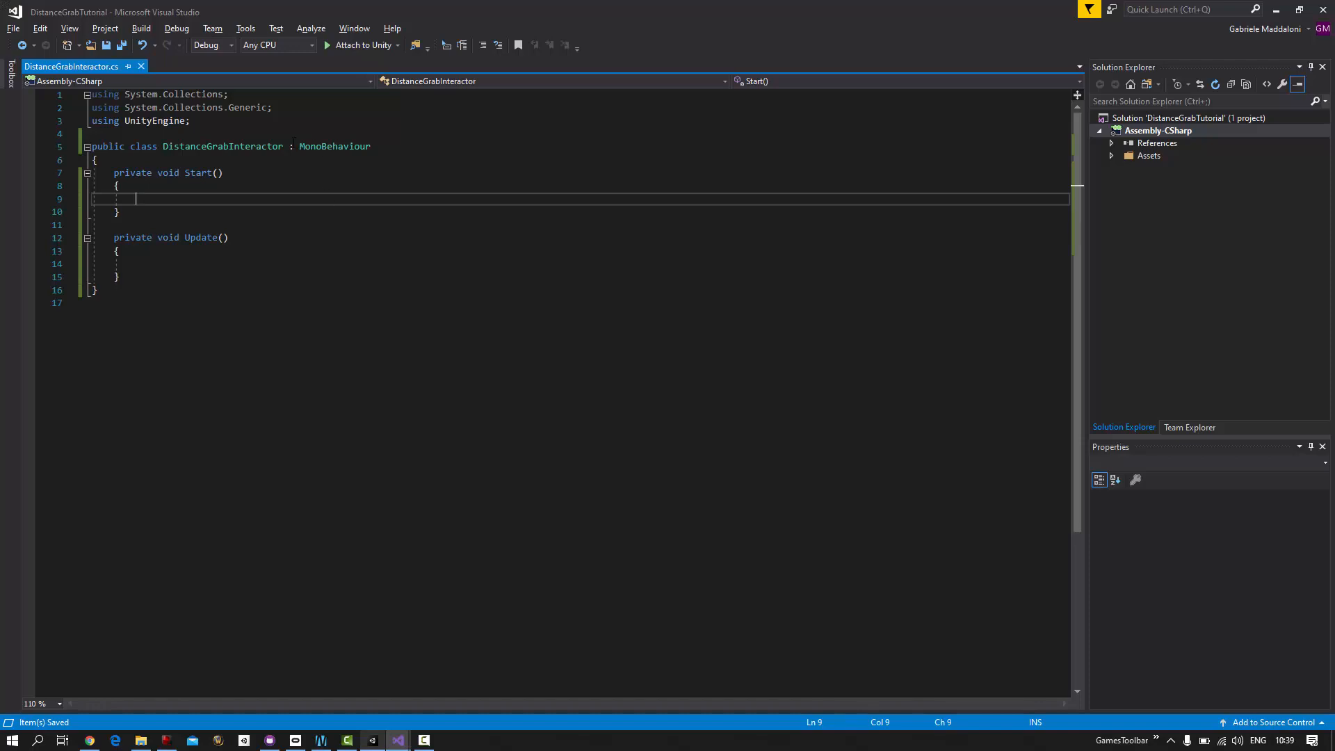
pyautogui.doubleClick(335, 159)
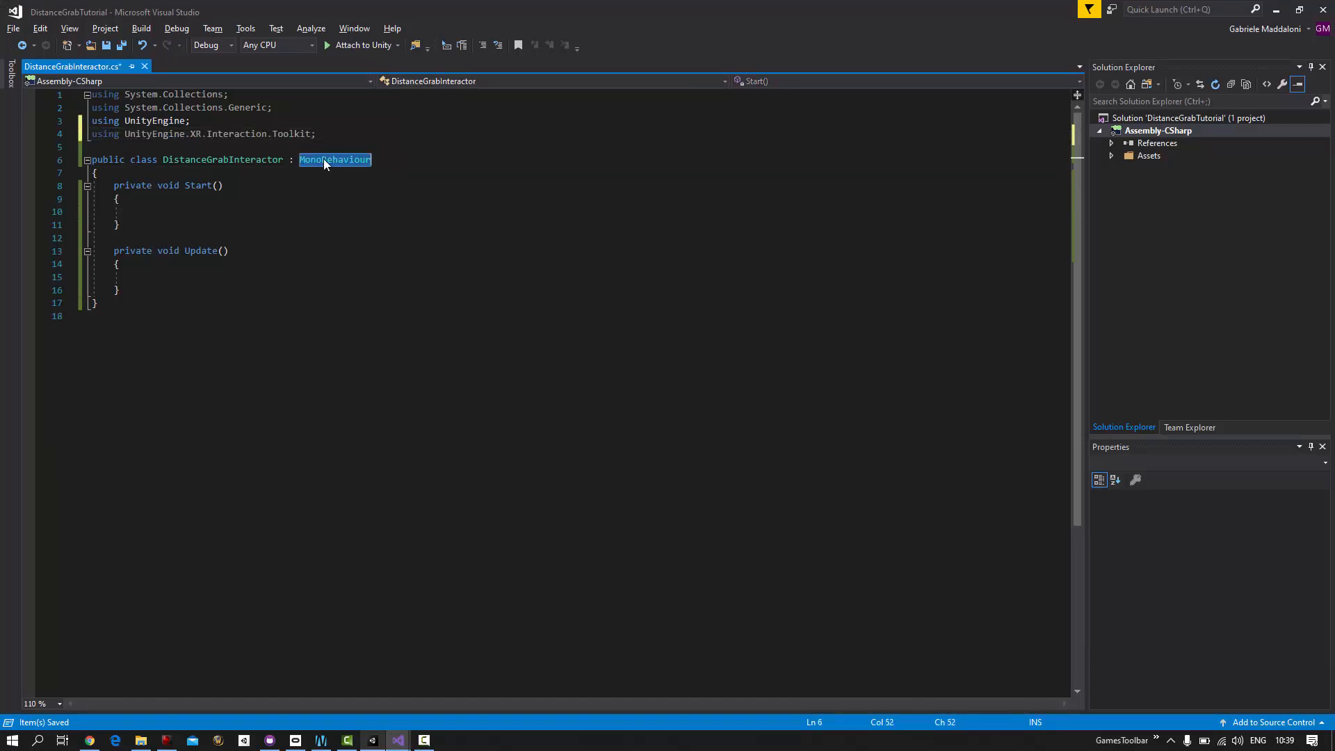
pyautogui.write('XRBaseControllerInteractor')
pyautogui.write('XRBaseInteractable m_CurrentNearestObject;')
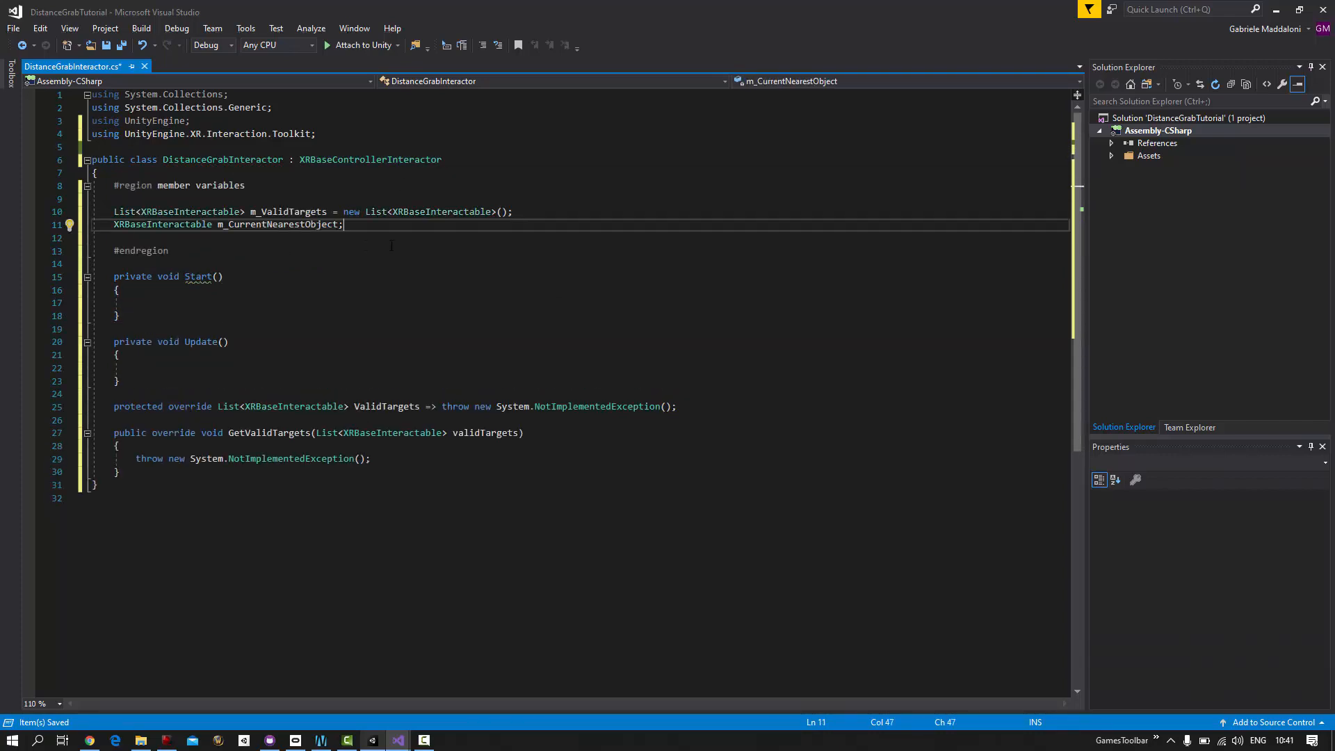
pyautogui.write('//')
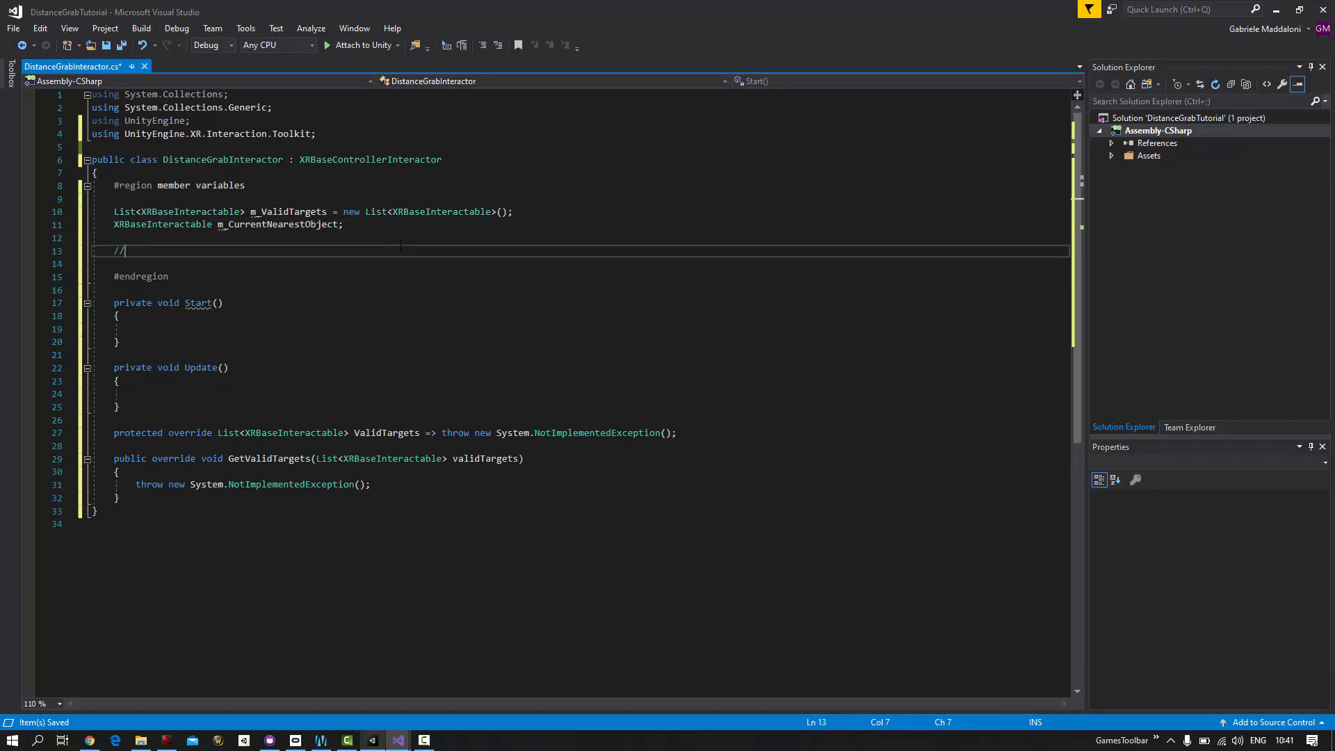
pyautogui.write('settings')
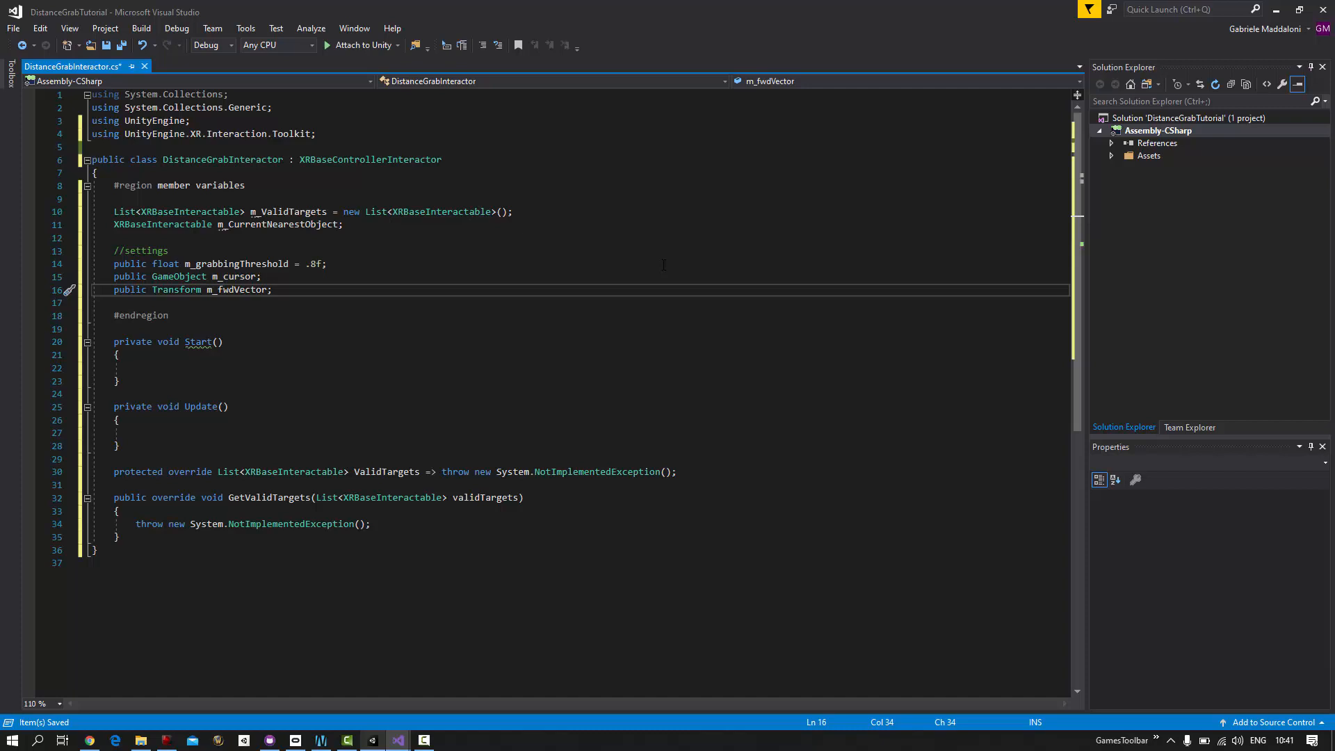
# Add a line below the settings fields and mark the Start method as new
pyautogui.press('Enter')
pyautogui.write('private SphereCollider m_coll;')
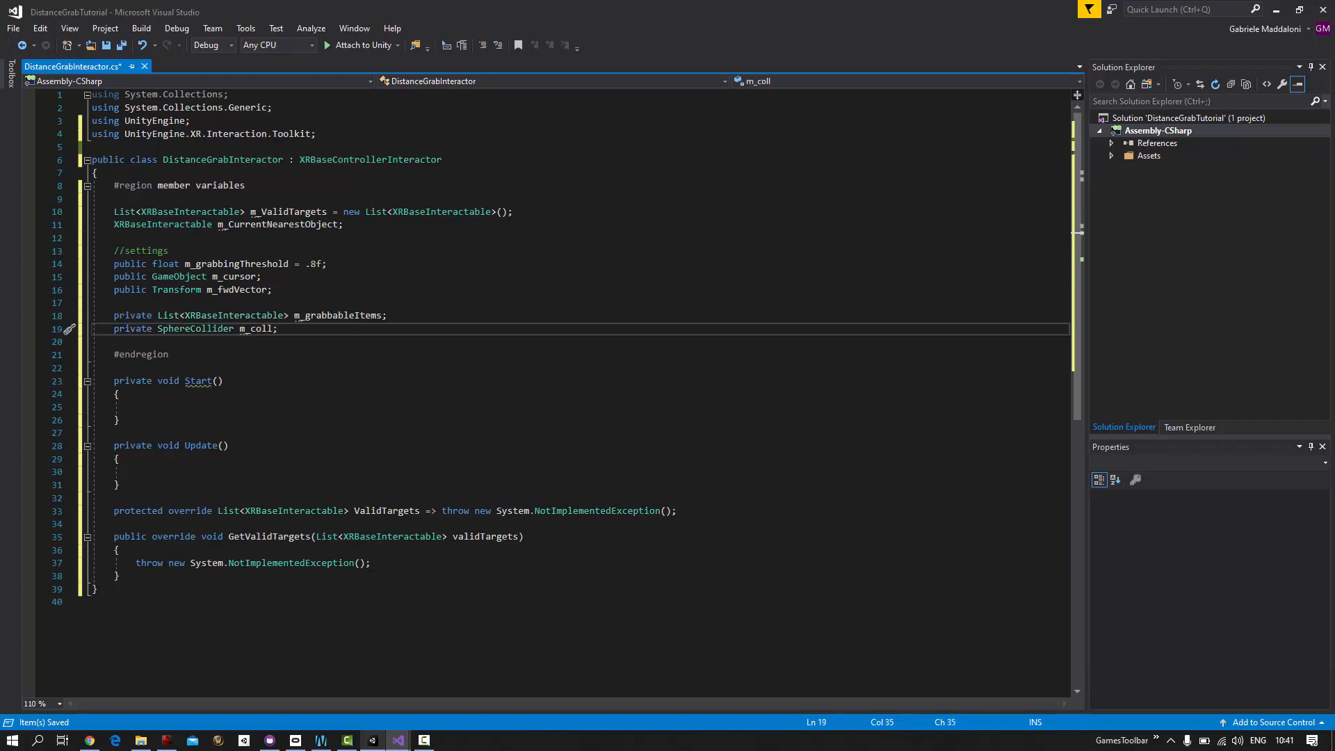
pyautogui.doubleClick(133, 380)
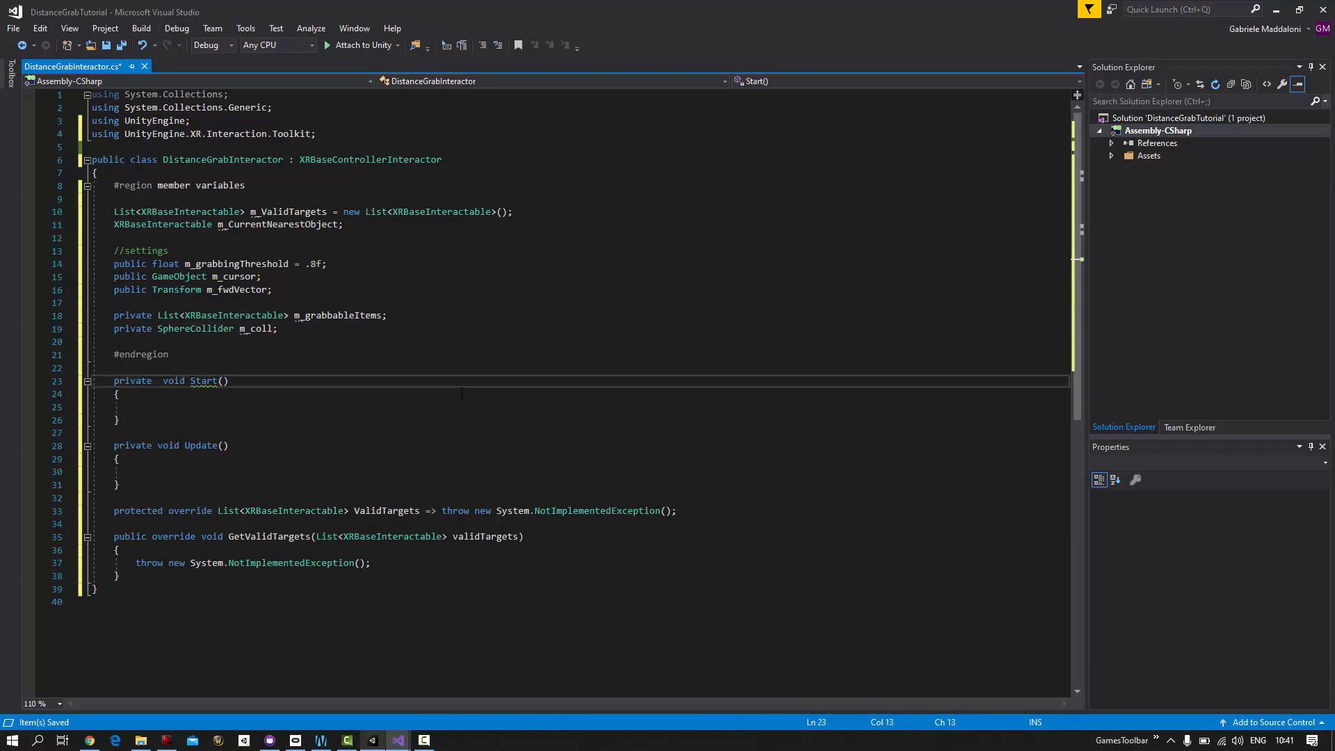
pyautogui.write('new')
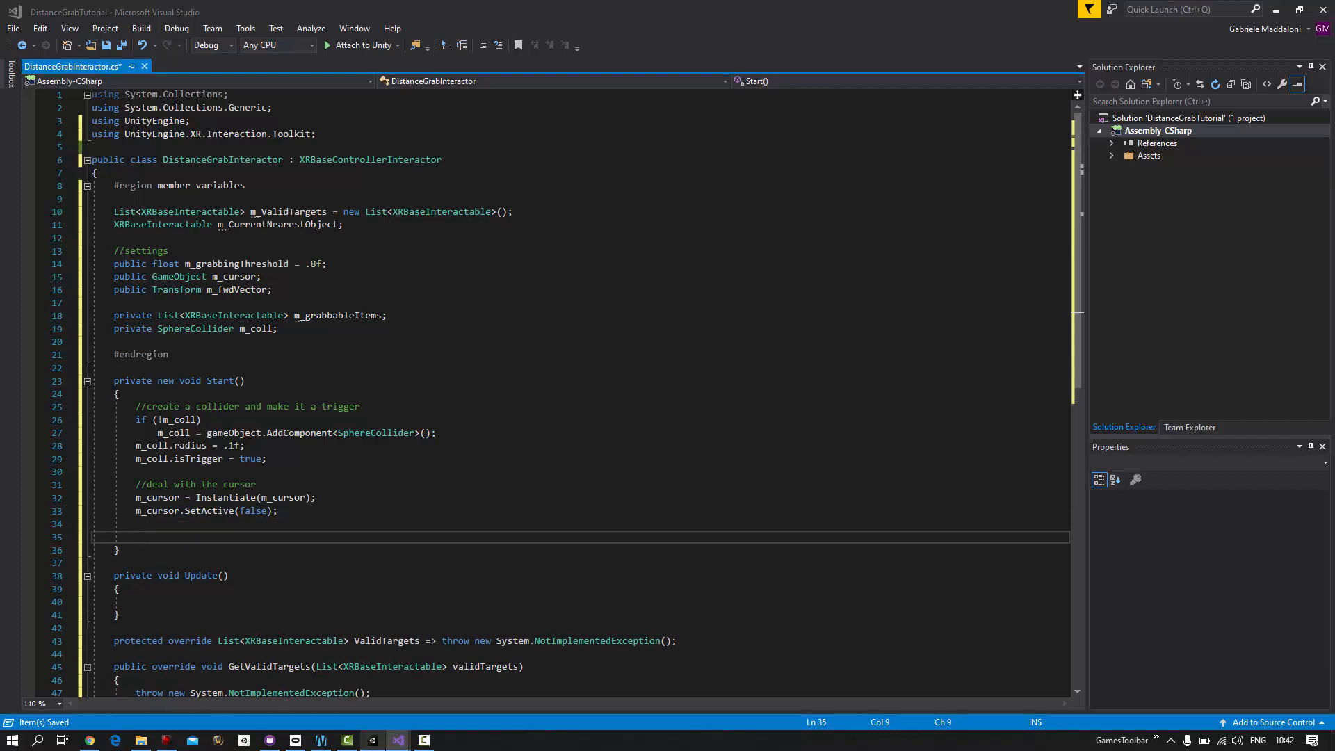
# In Start, add a comment and assign m_grabbableItems = FindObjectsOfType<XRBaseInteractable>().ToList()
pyautogui.click(136, 537)
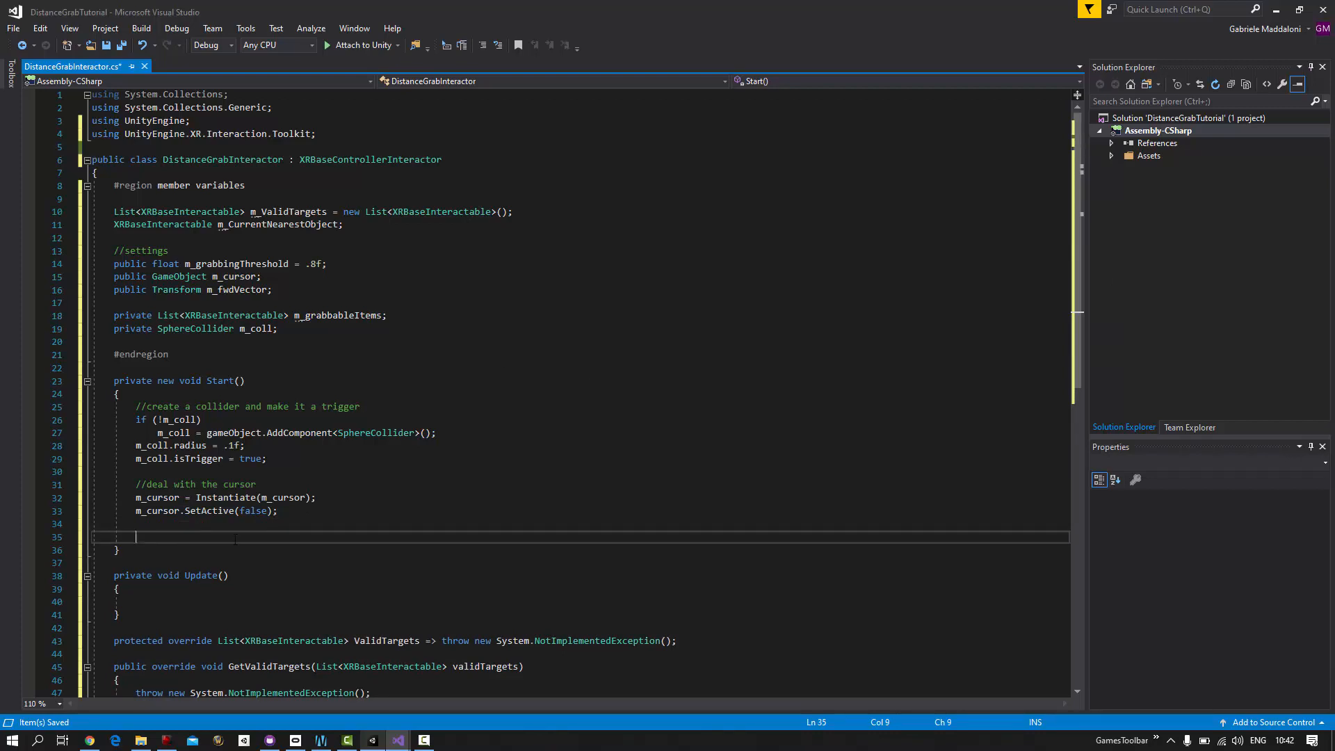
pyautogui.write('//get a list of a')
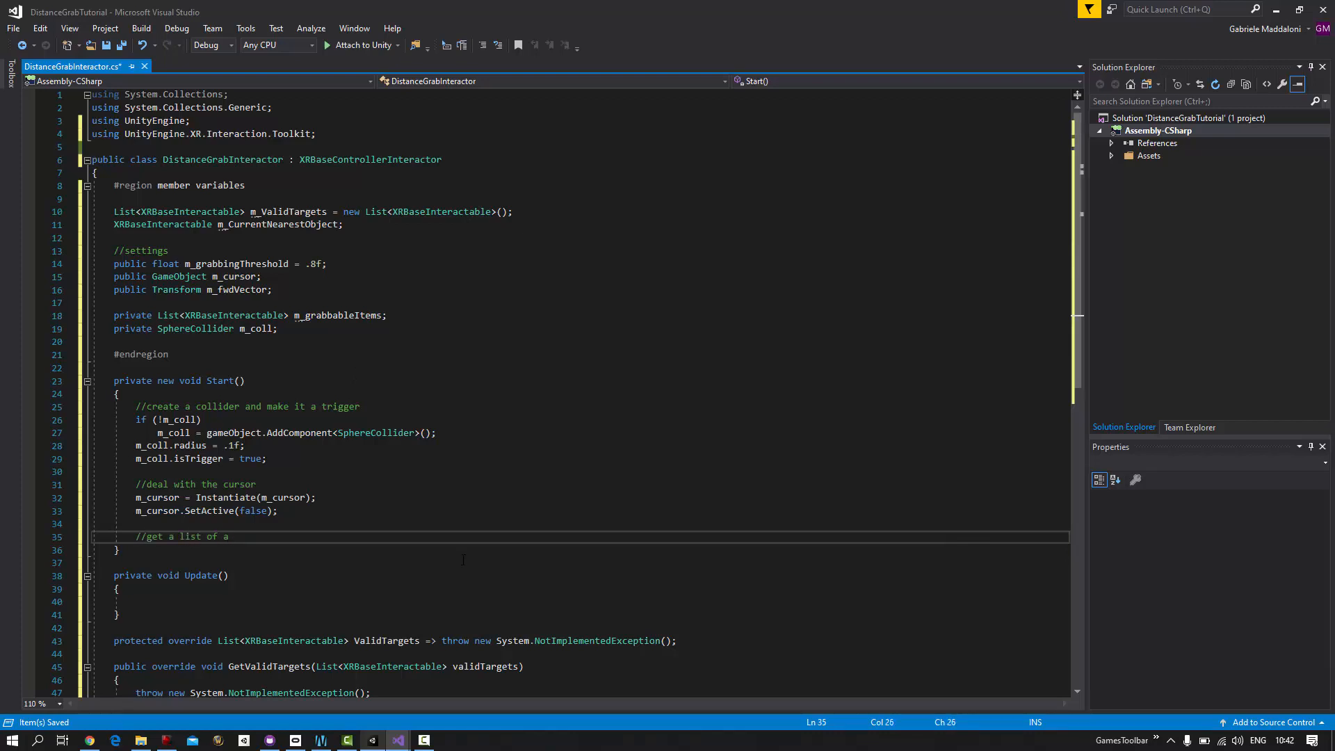
pyautogui.write('ll the objec')
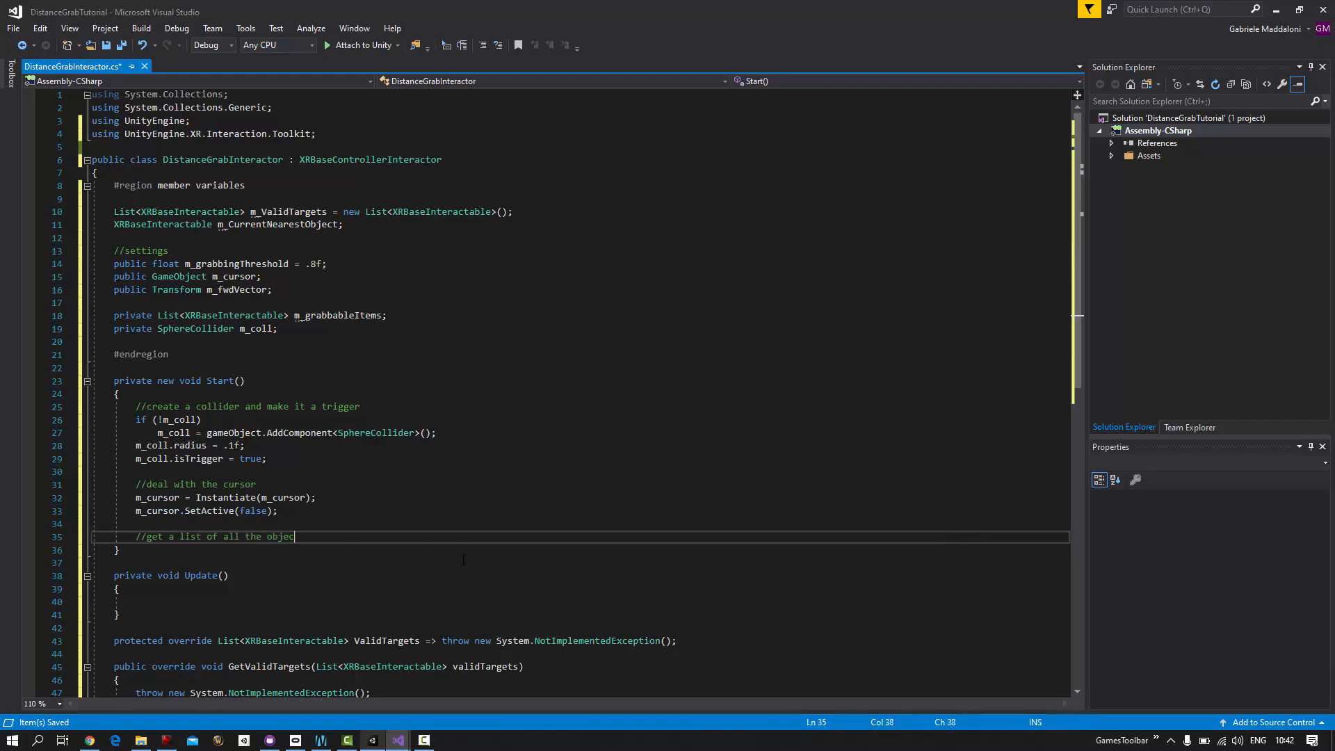
pyautogui.write('ts we could')
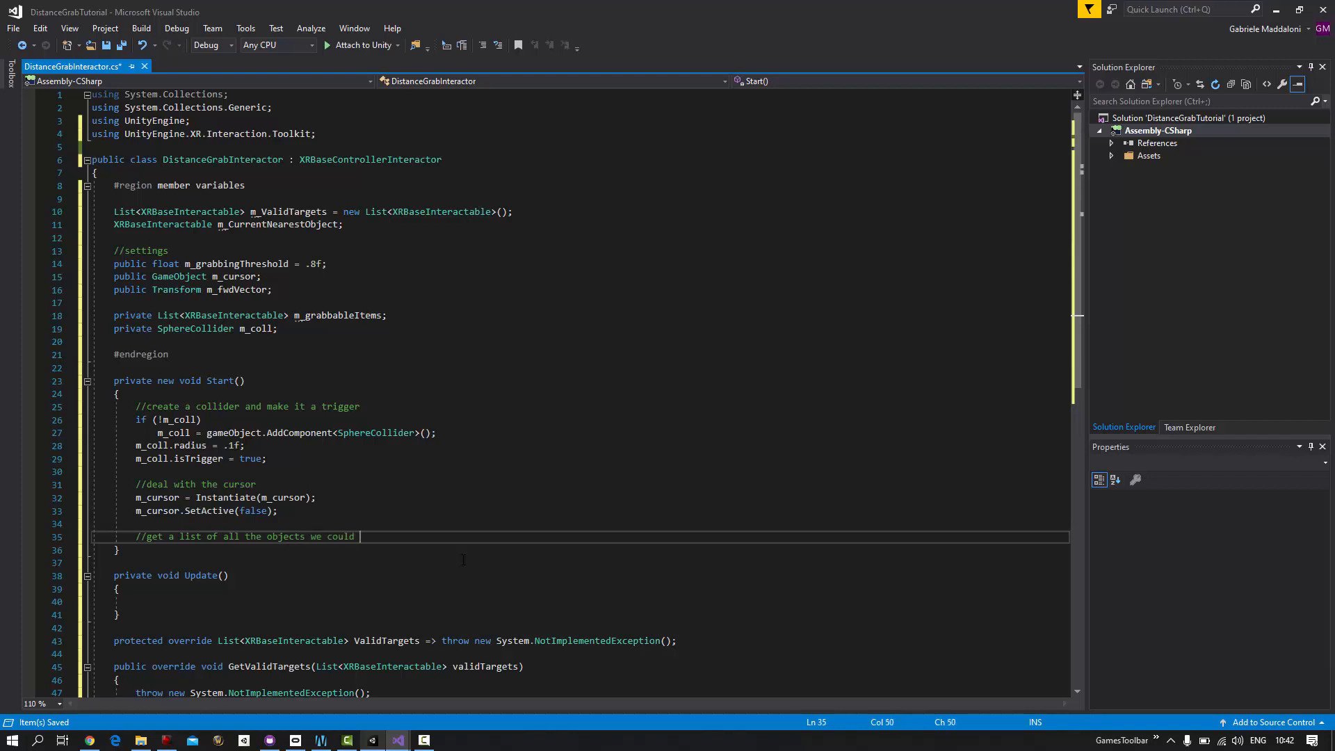
pyautogui.write('grab and cache the')
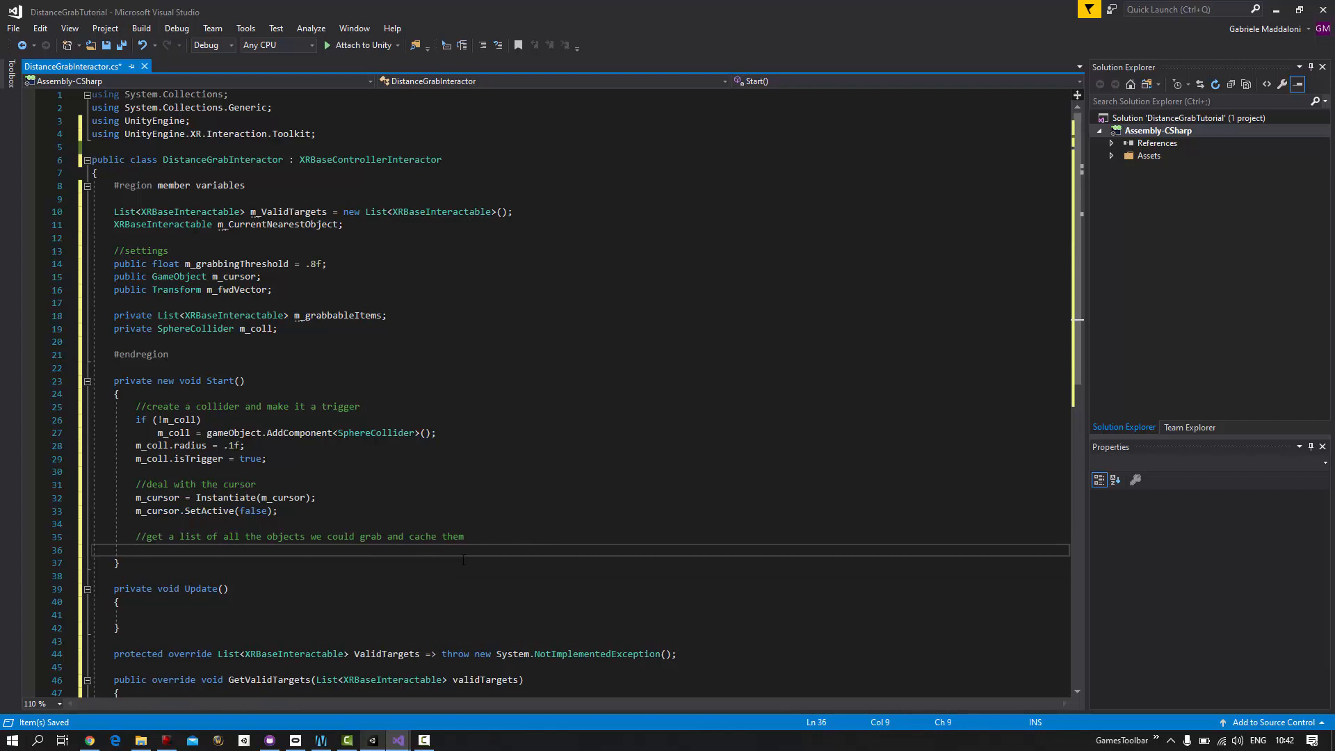
pyautogui.write('m_grabbableItems = FindObjectsOfType<XRBaseInteractable>().ToList();')
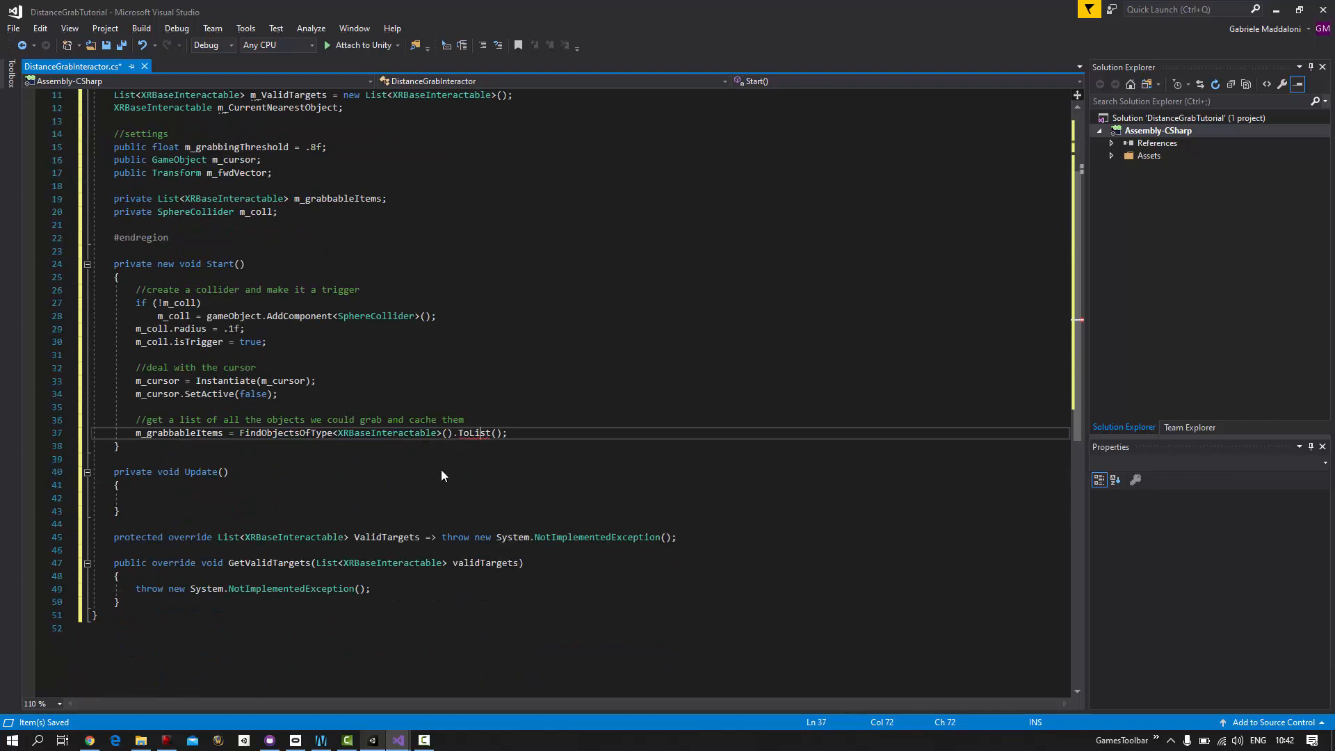
pyautogui.scroll(3)
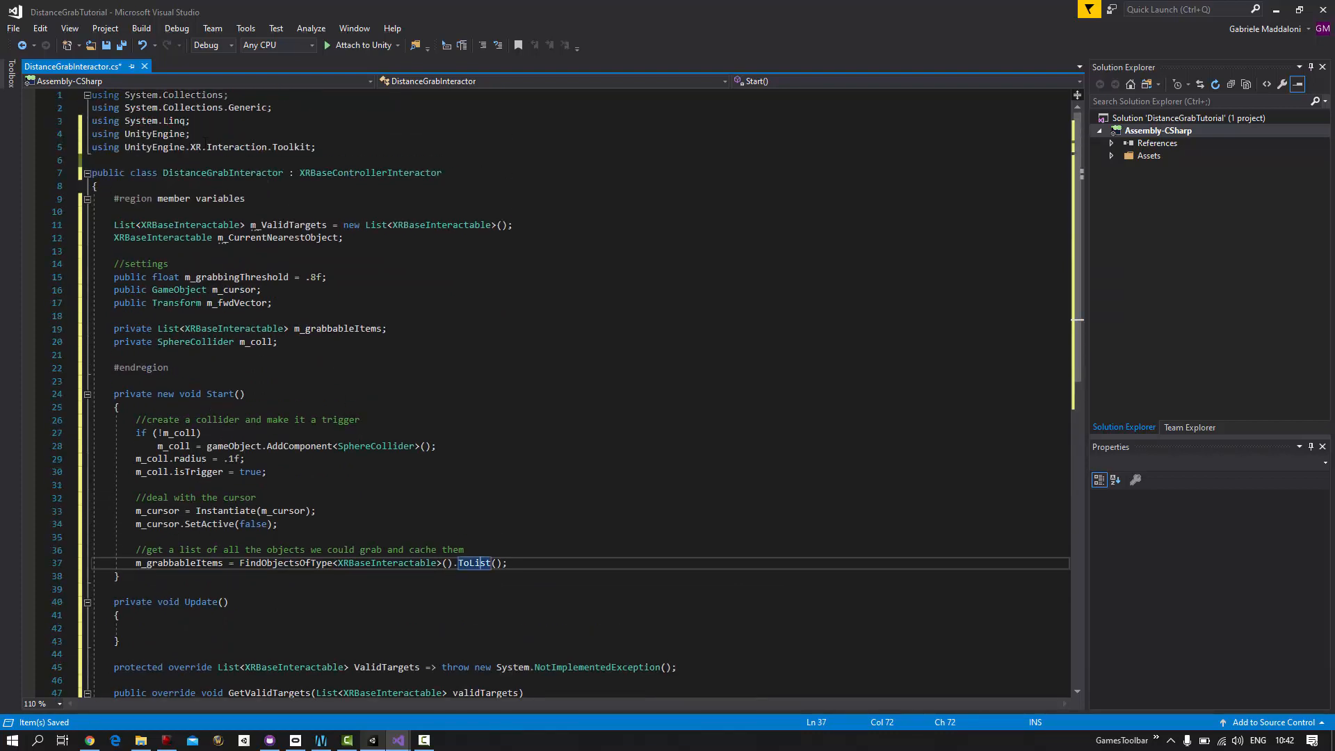
pyautogui.click(142, 121)
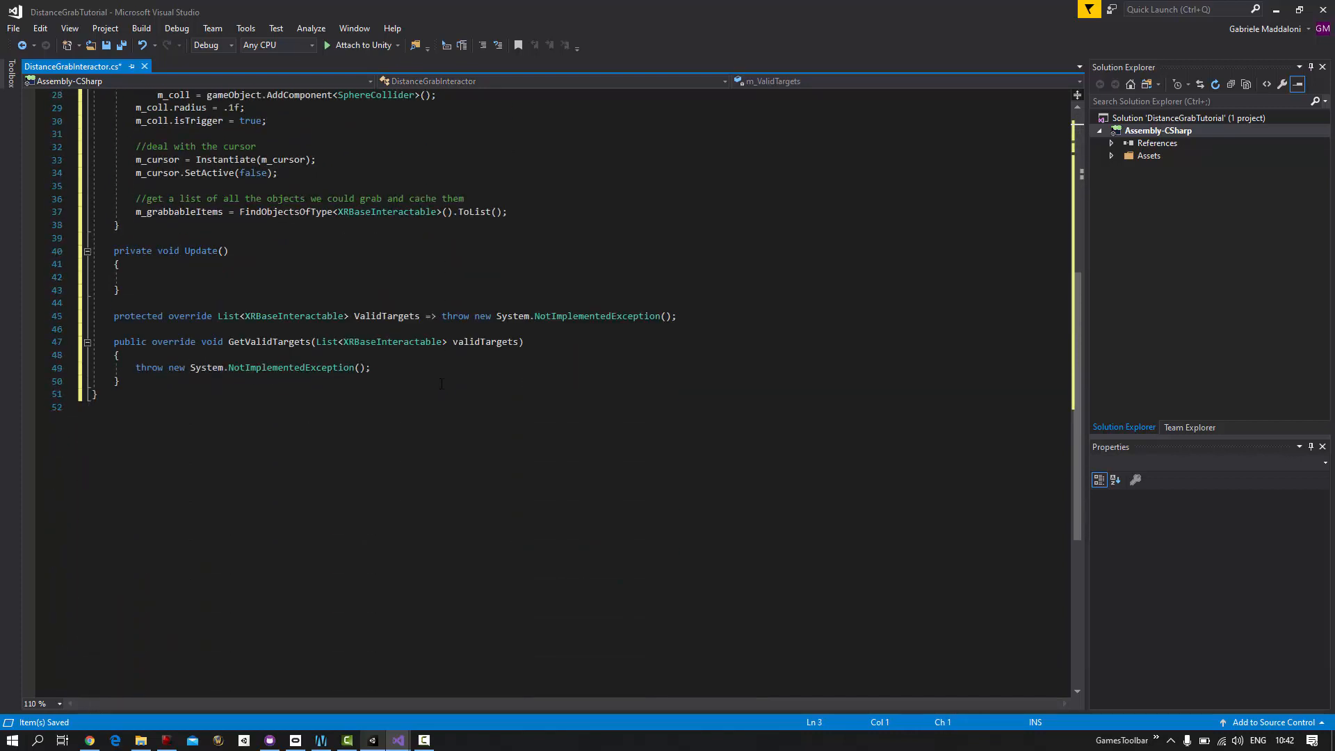
pyautogui.click(136, 277)
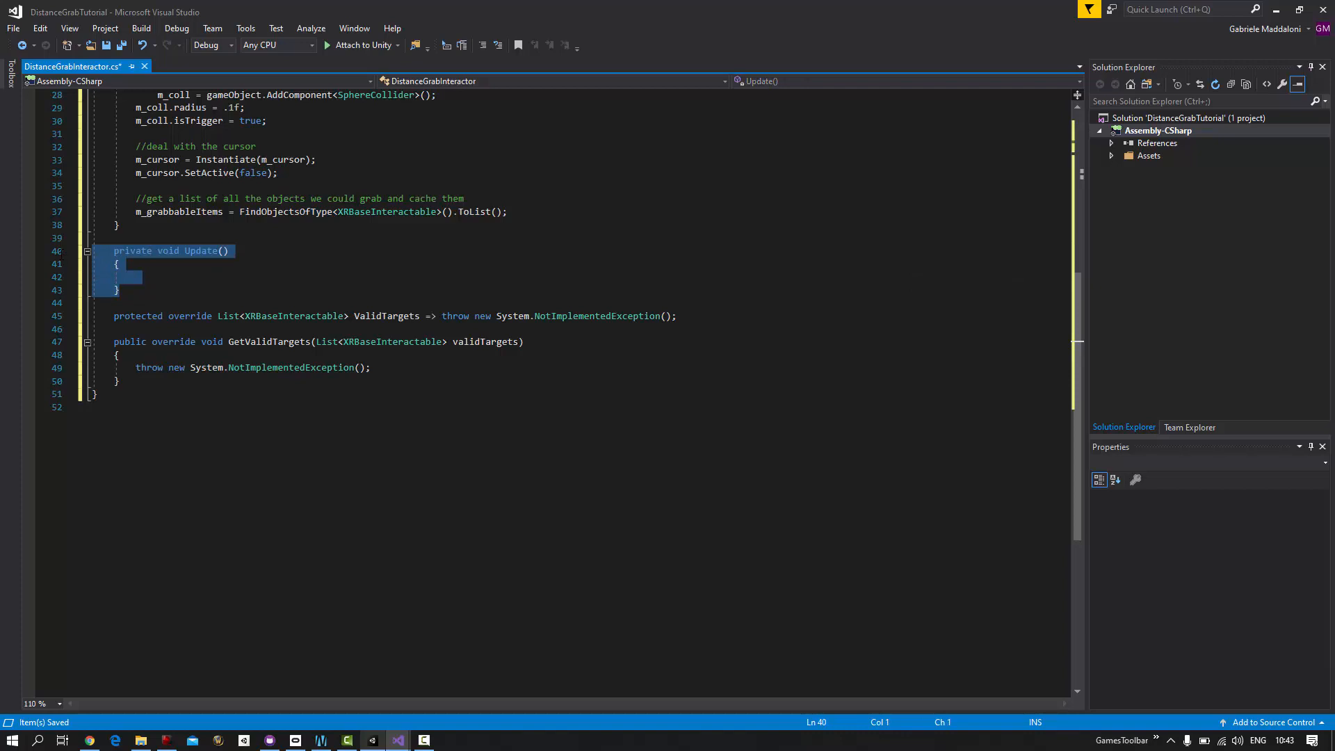
# Delete the empty Update method, add the ValidTargets getter, and start GetValidTargets with validTargets.Clear()
pyautogui.press('Delete')
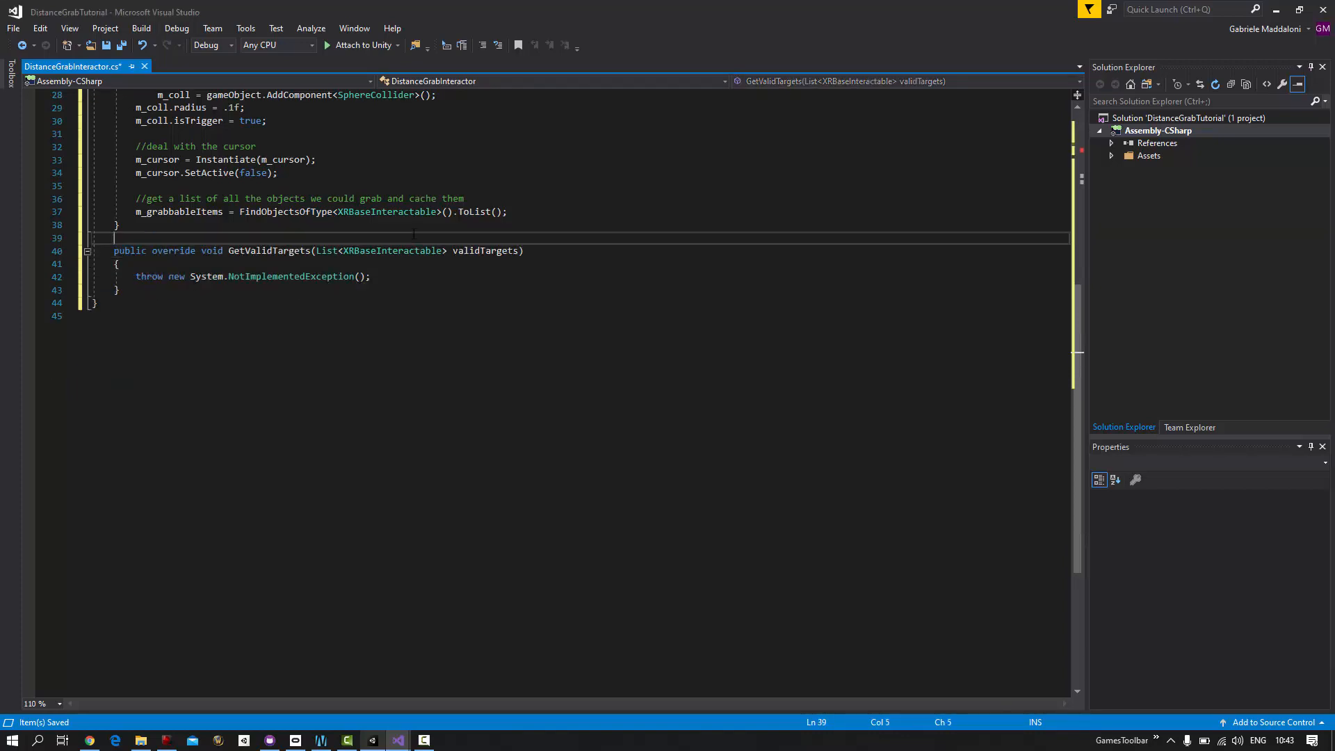
pyautogui.write('protected override List<XRBaseInteractable> ValidTargets { get { return m_ValidTargets; } }')
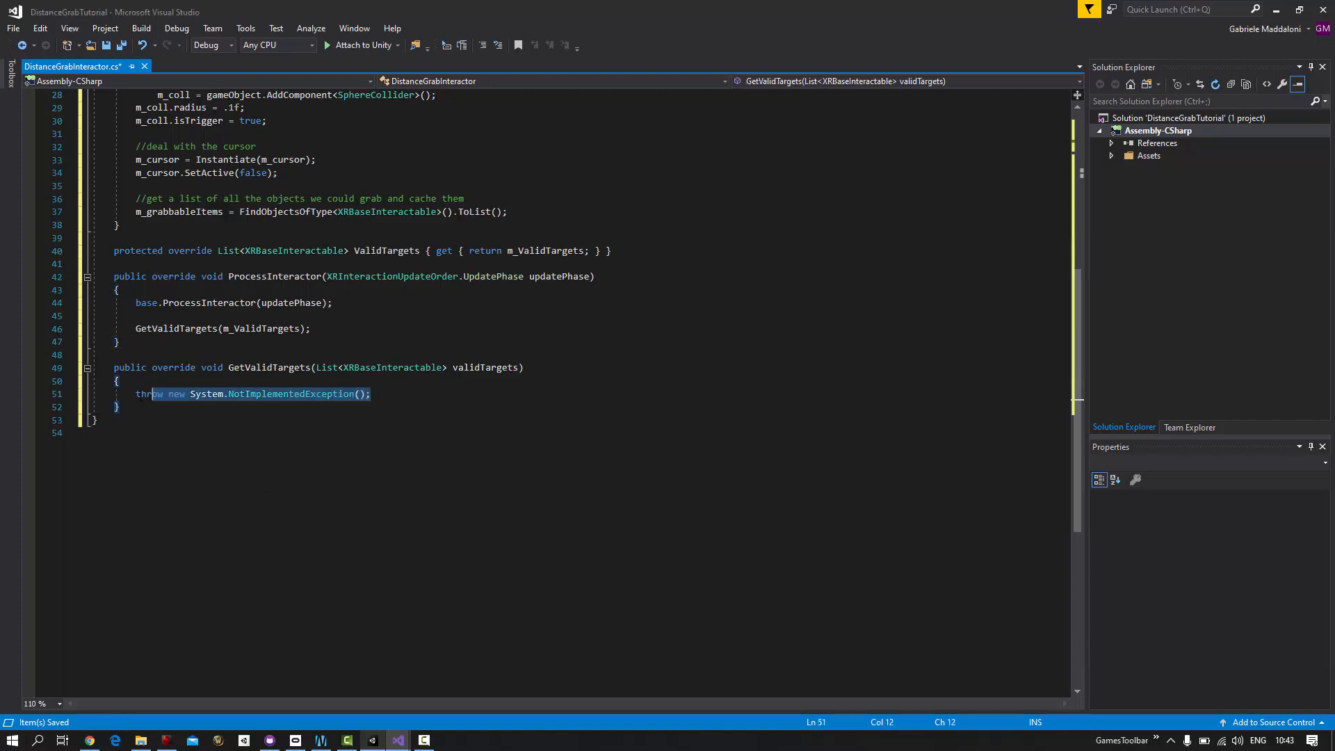
pyautogui.write('validTargets.Clear();')
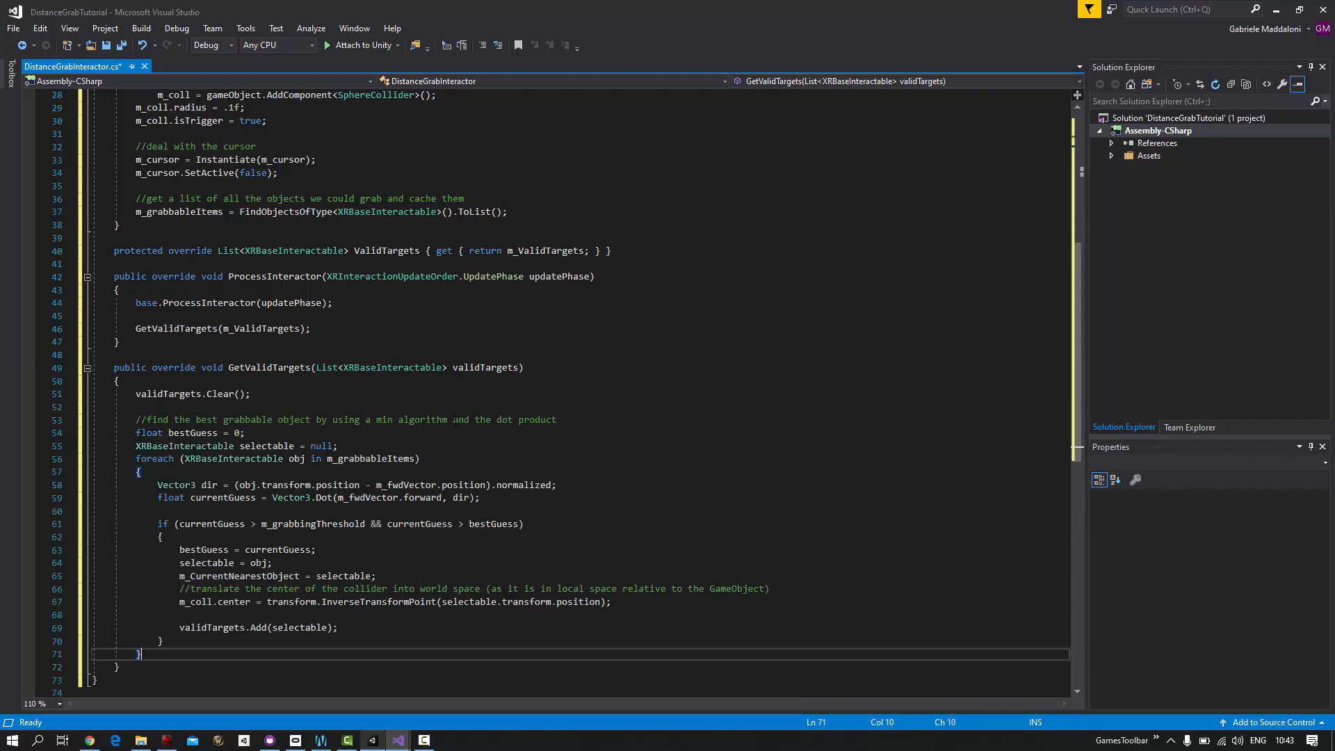
# Place the caret after the foreach search loop in GetValidTargets
pyautogui.scroll(-3)
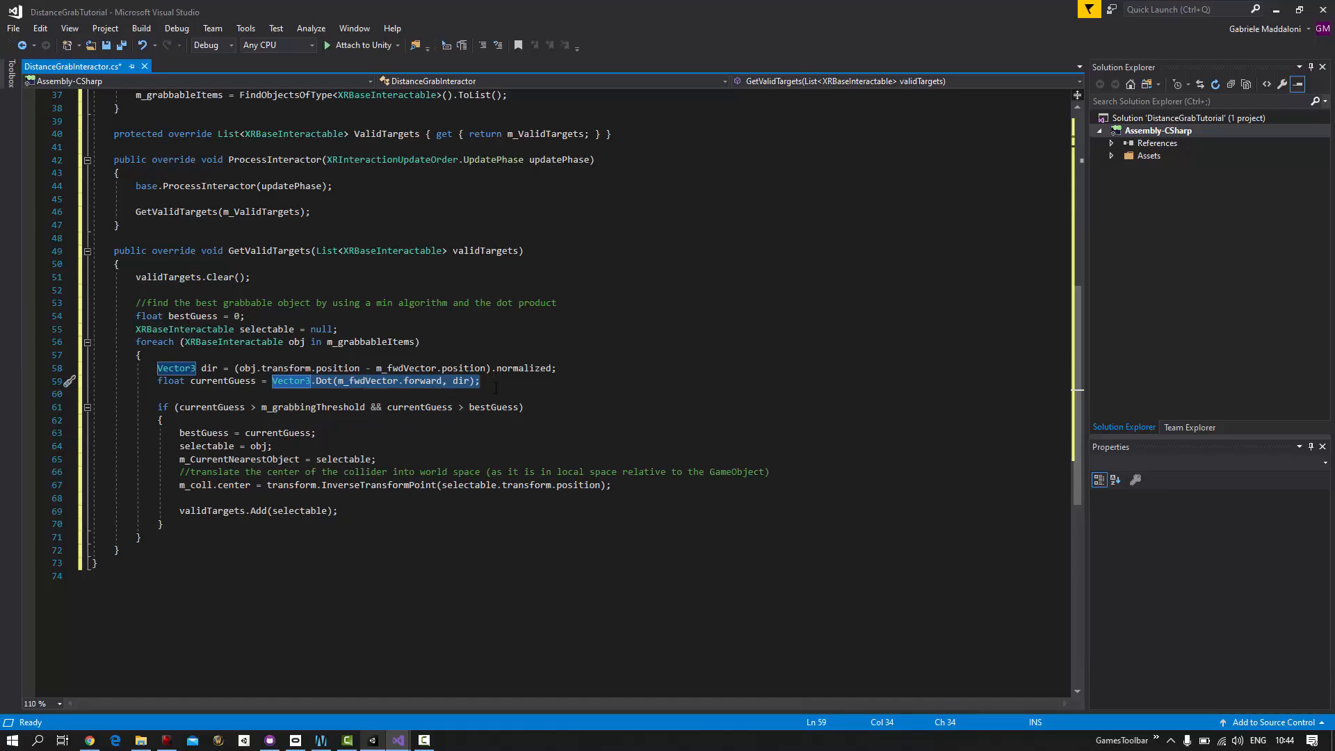
pyautogui.click(482, 380)
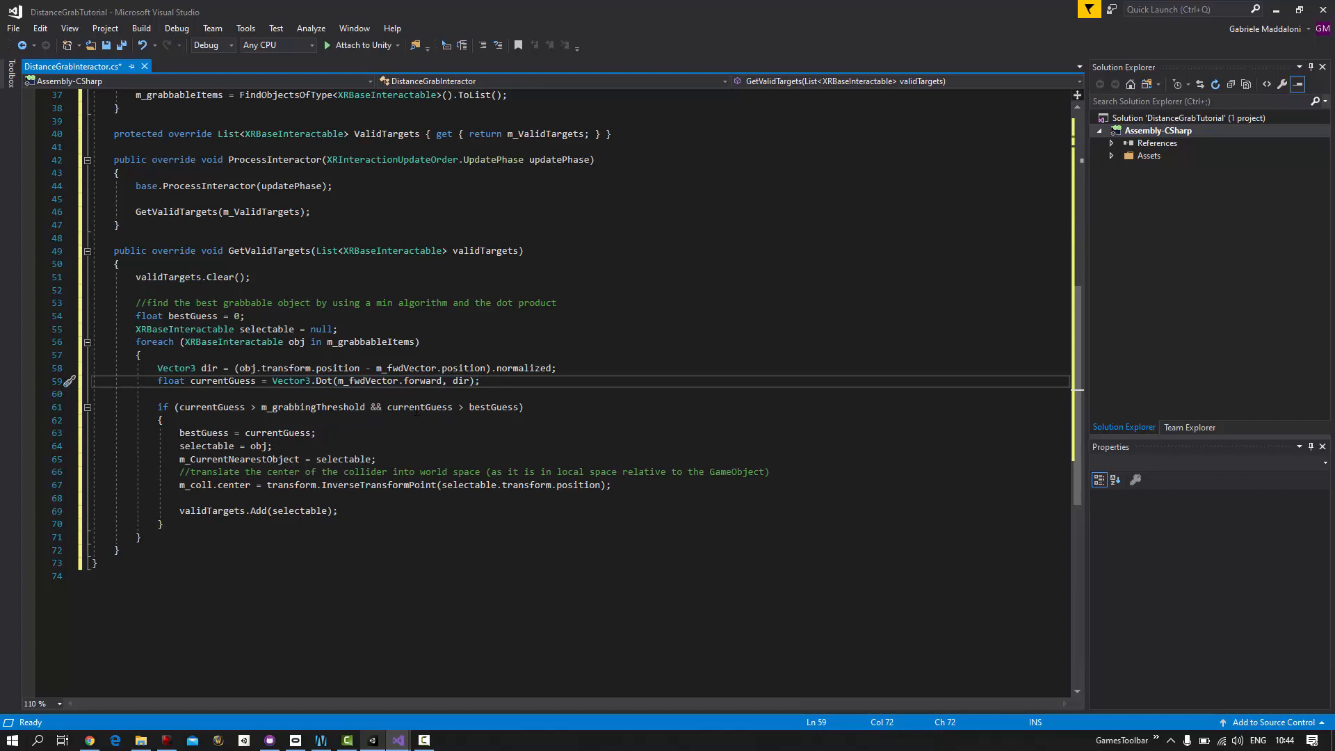
pyautogui.moveTo(247, 460)
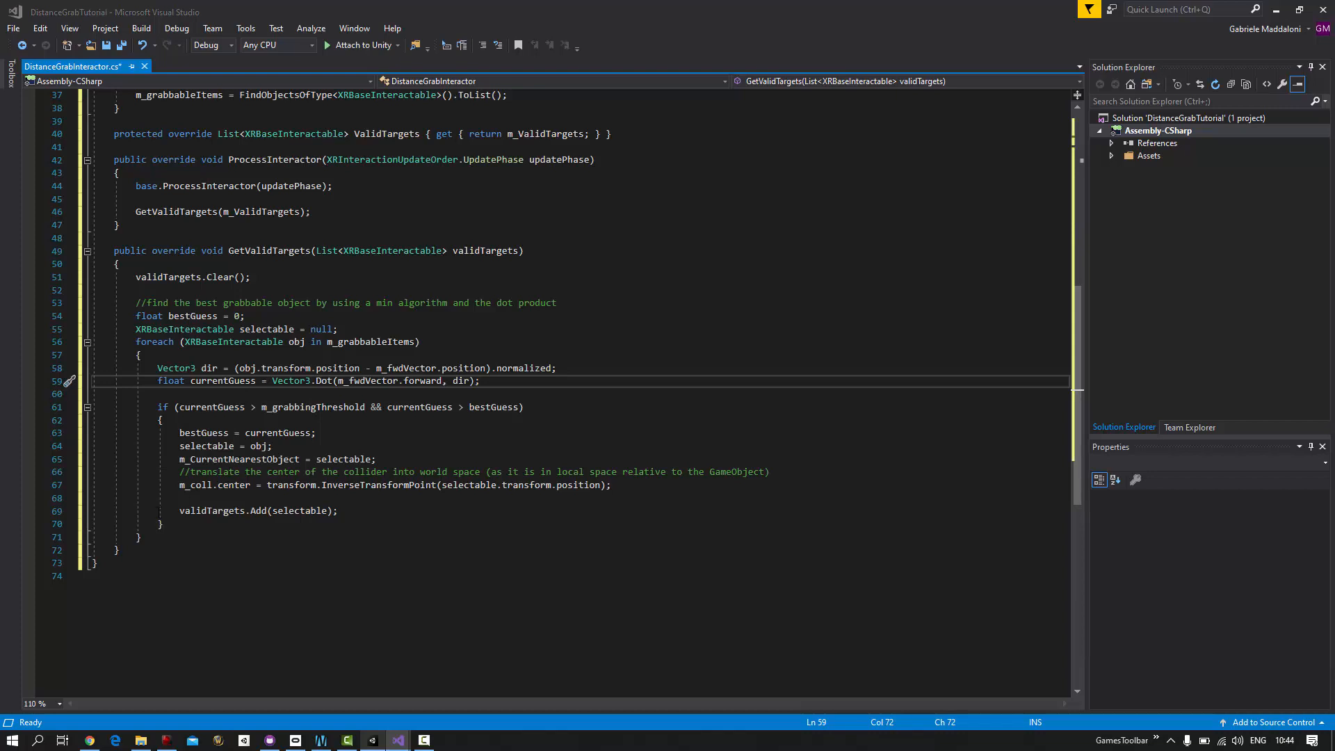
pyautogui.click(139, 538)
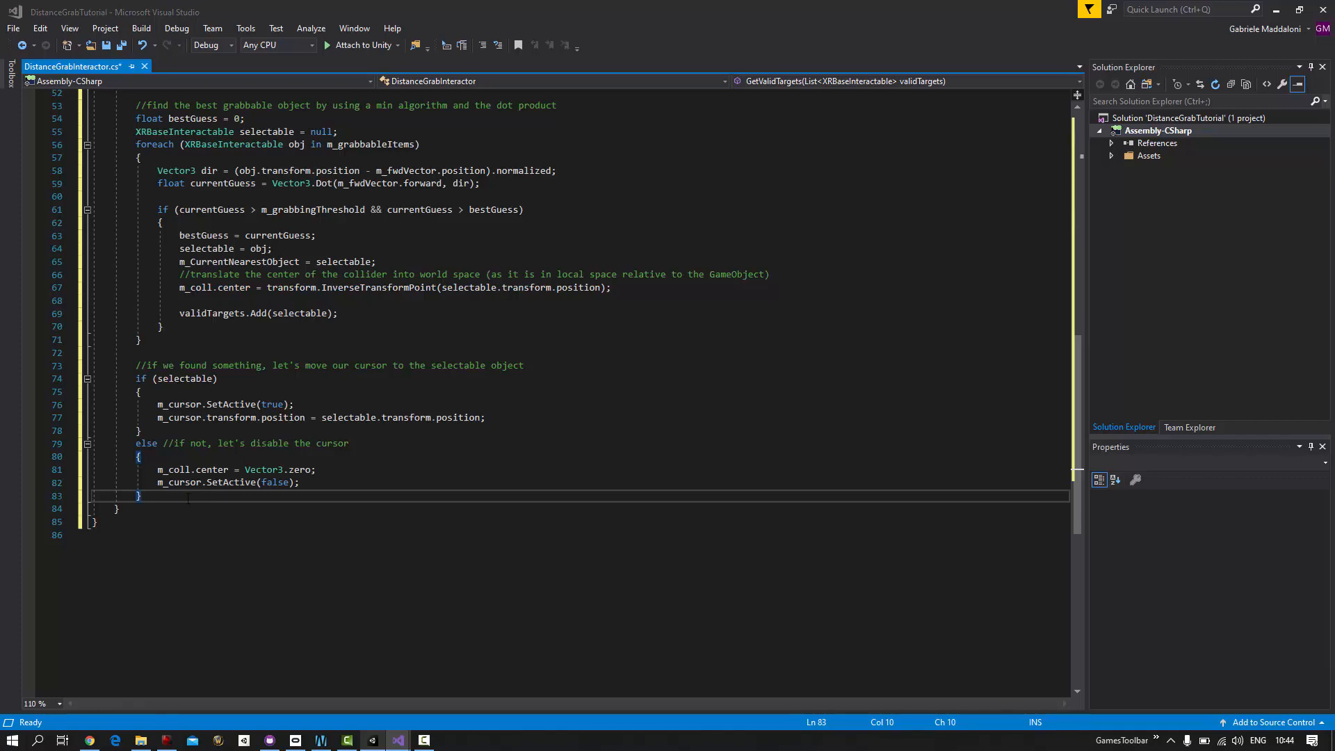
# Make room below the else block for a new CanSelect method
pyautogui.press('enter')
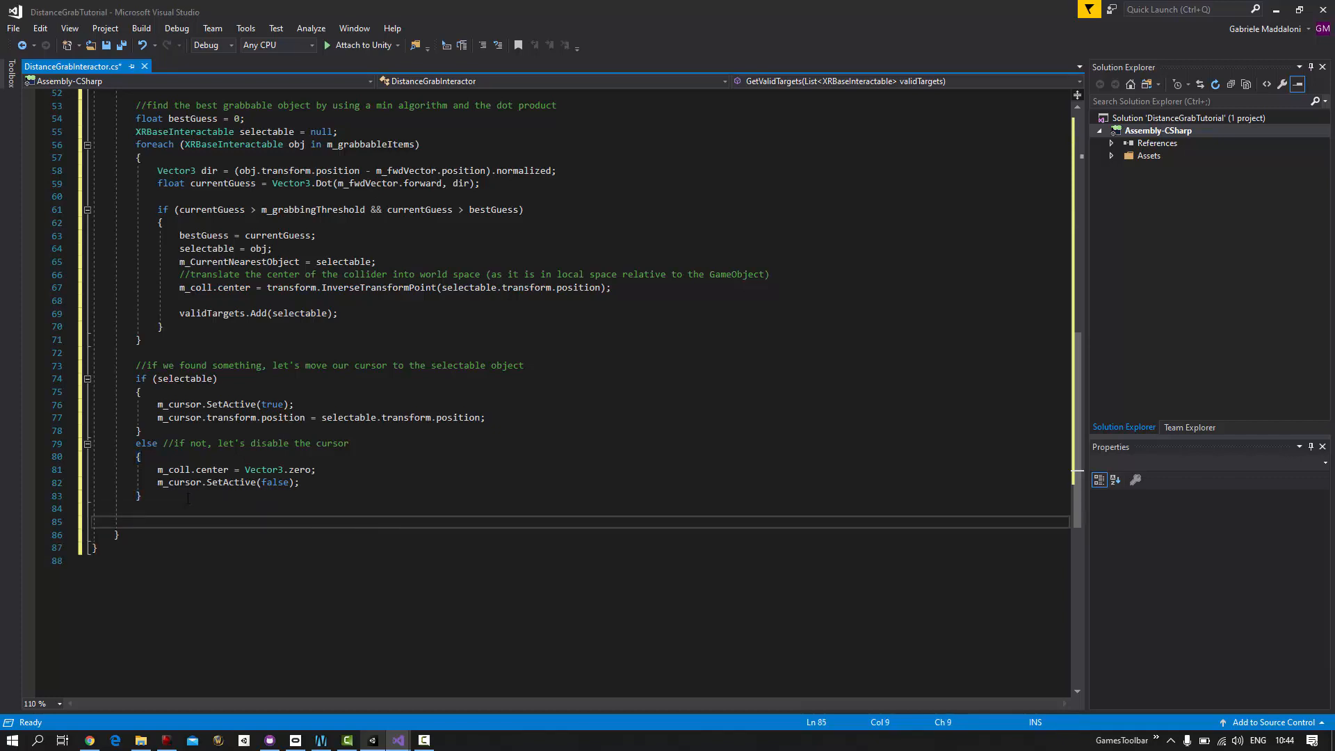
pyautogui.press('Backspace')
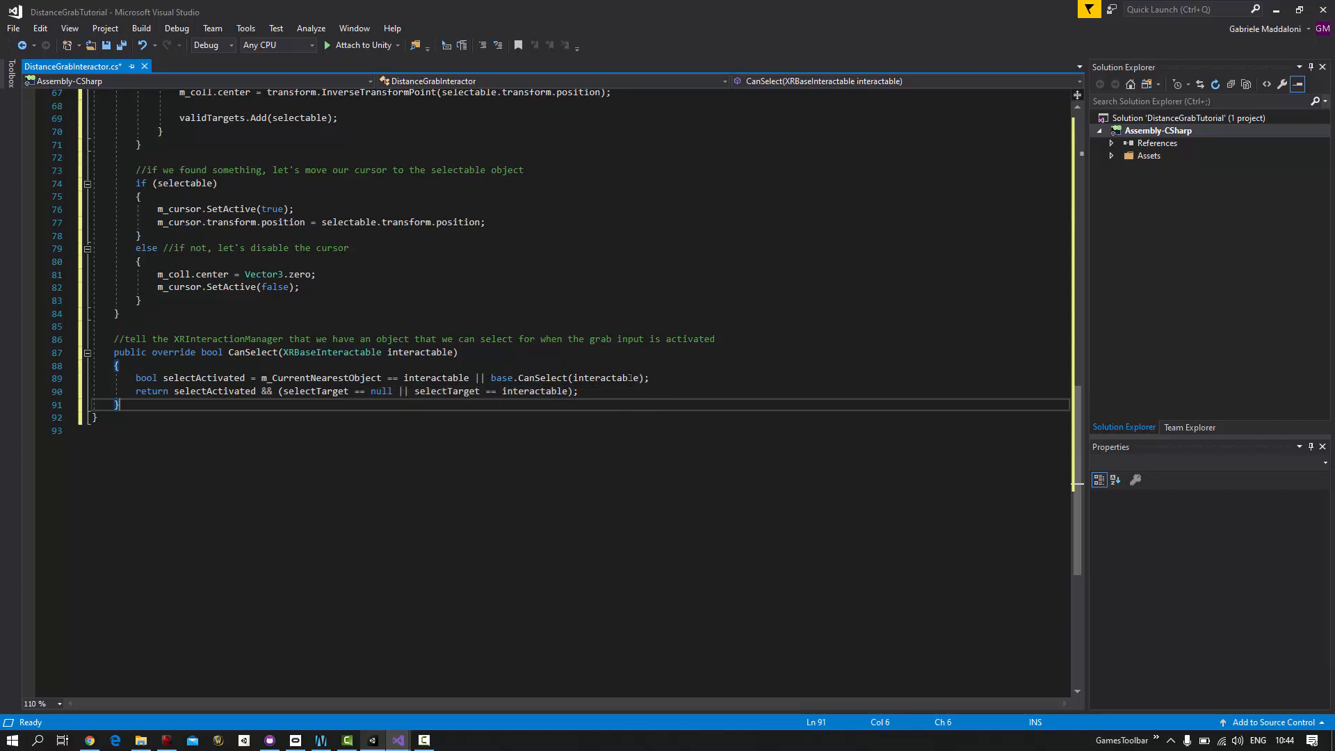
pyautogui.moveTo(508, 390)
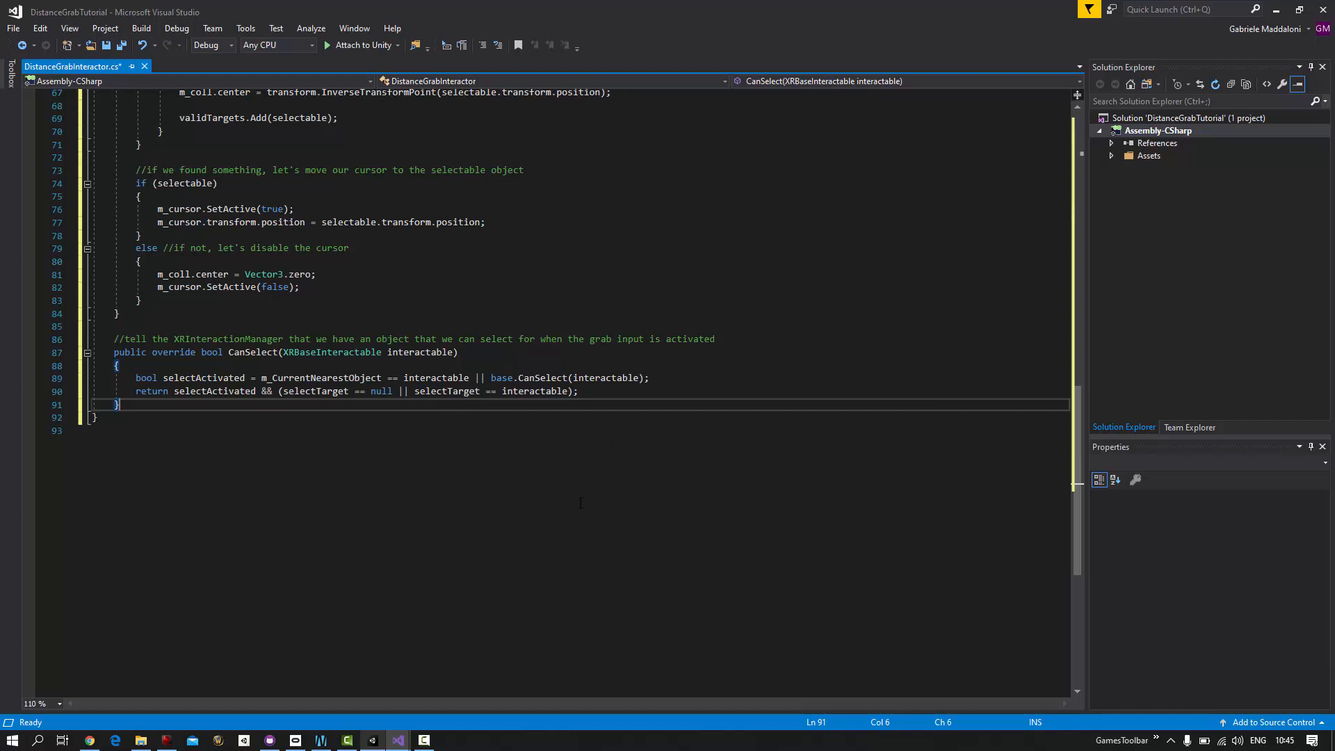
# Back in Unity, create two empty children under XRRig for LeftHand and RightHand
pyautogui.click(397, 739)
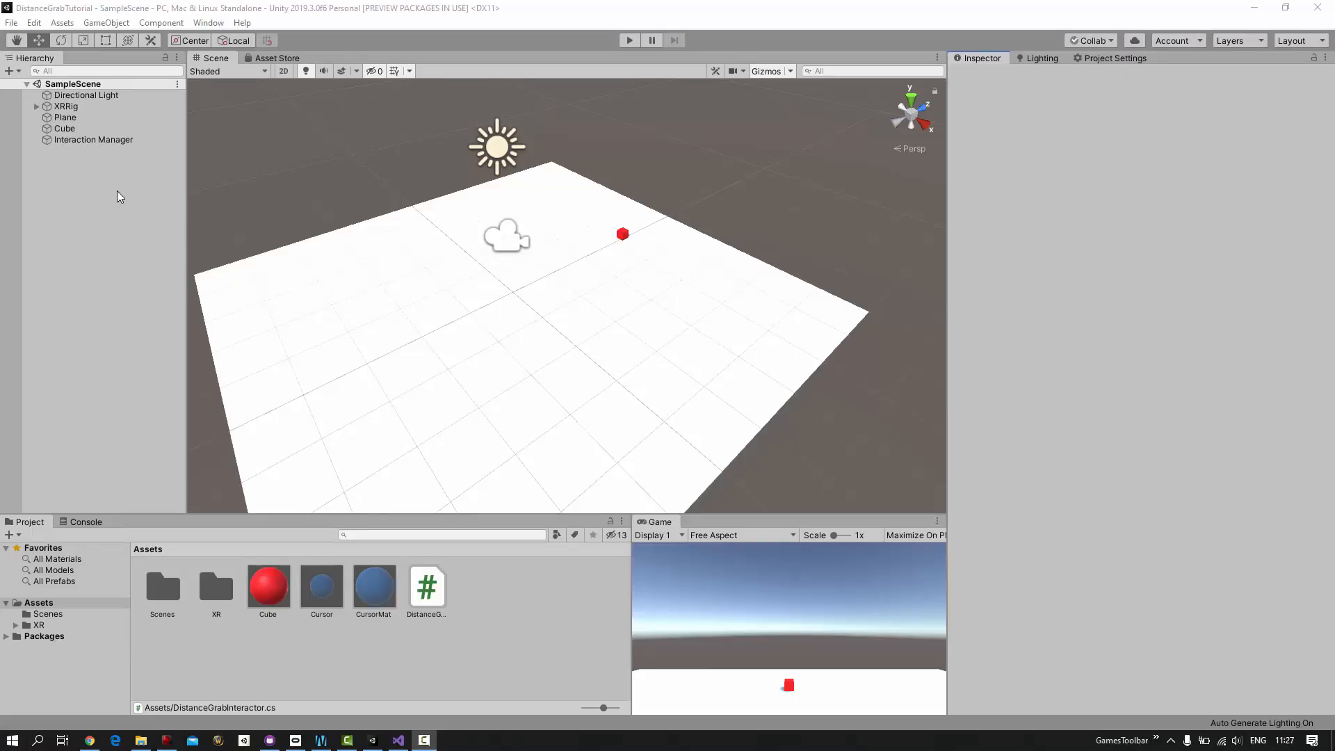
pyautogui.rightClick(66, 106)
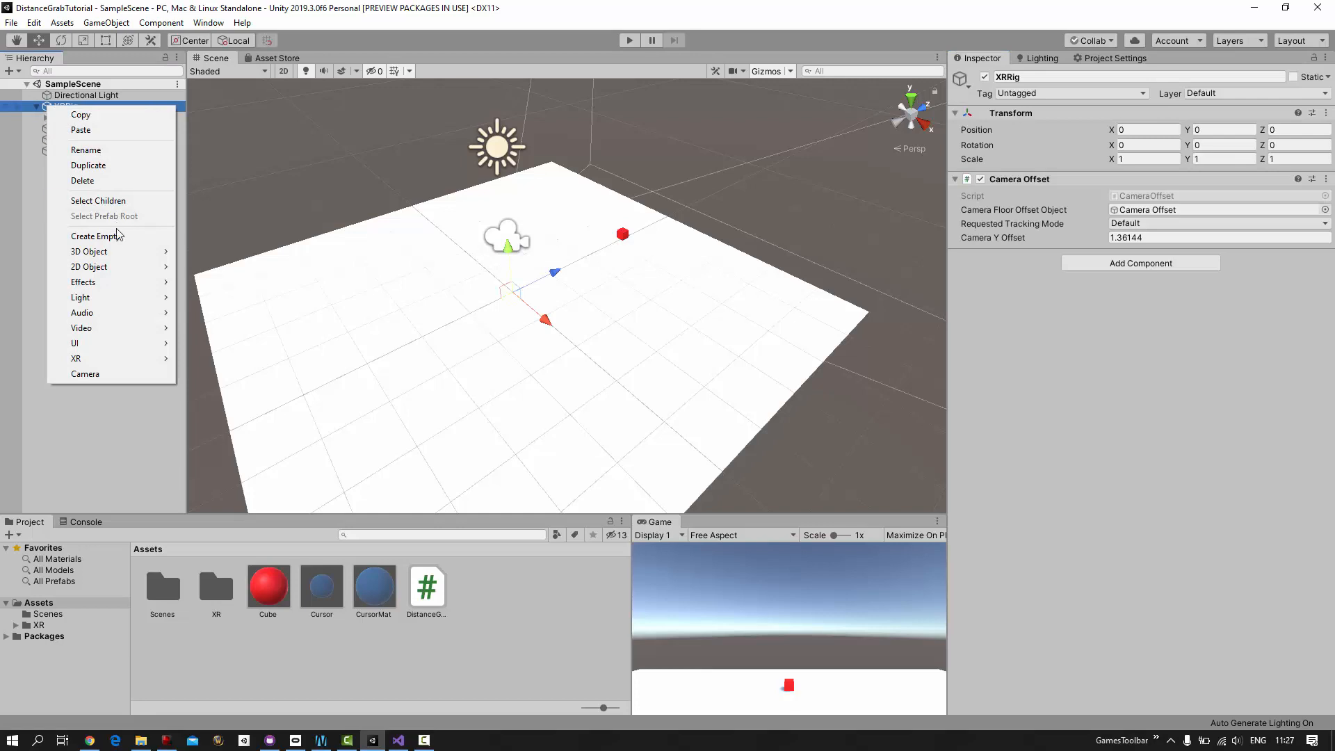
pyautogui.click(96, 236)
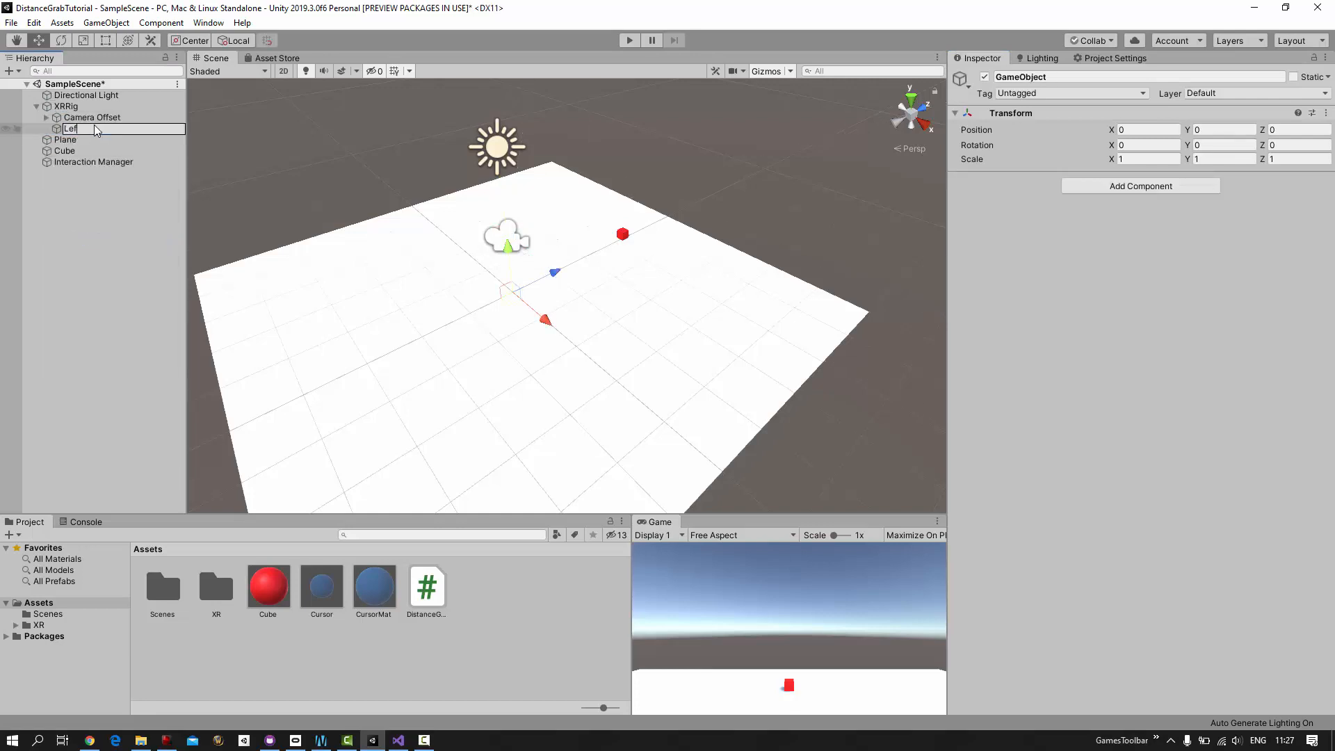
pyautogui.rightClick(67, 107)
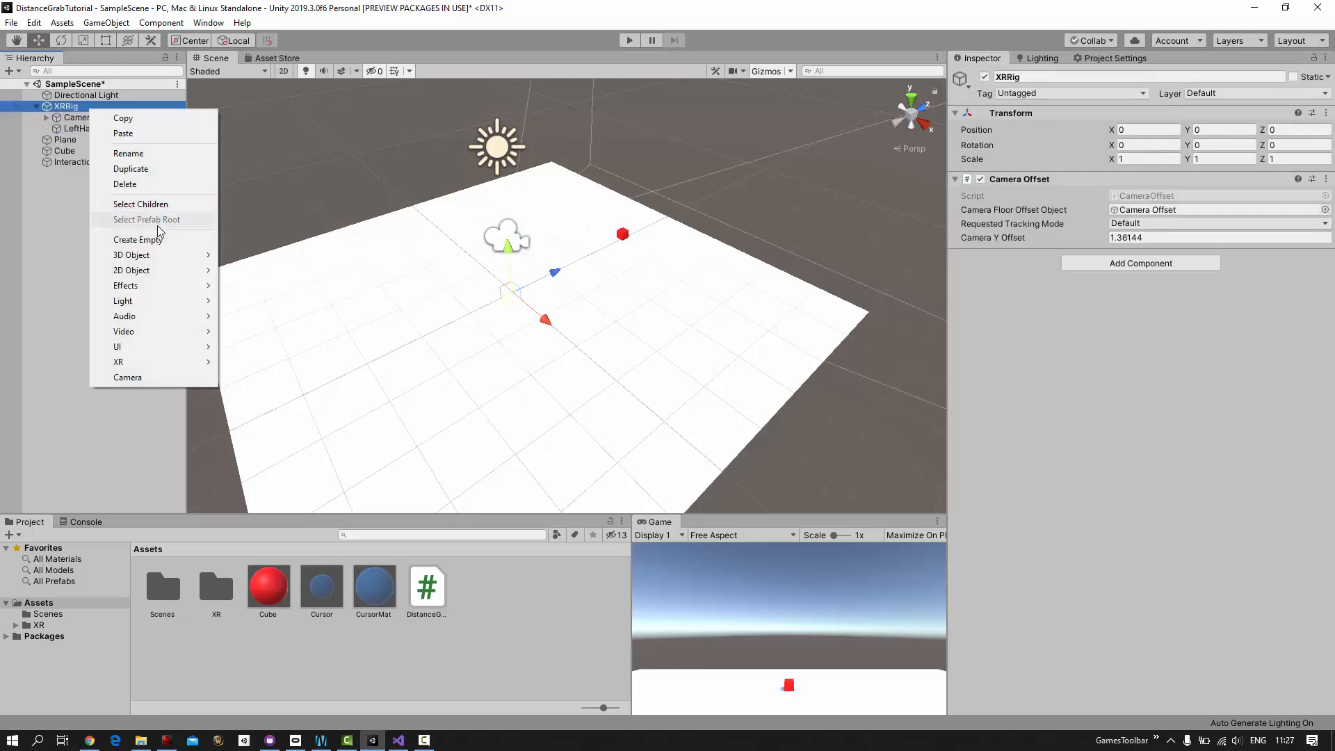
pyautogui.click(137, 239)
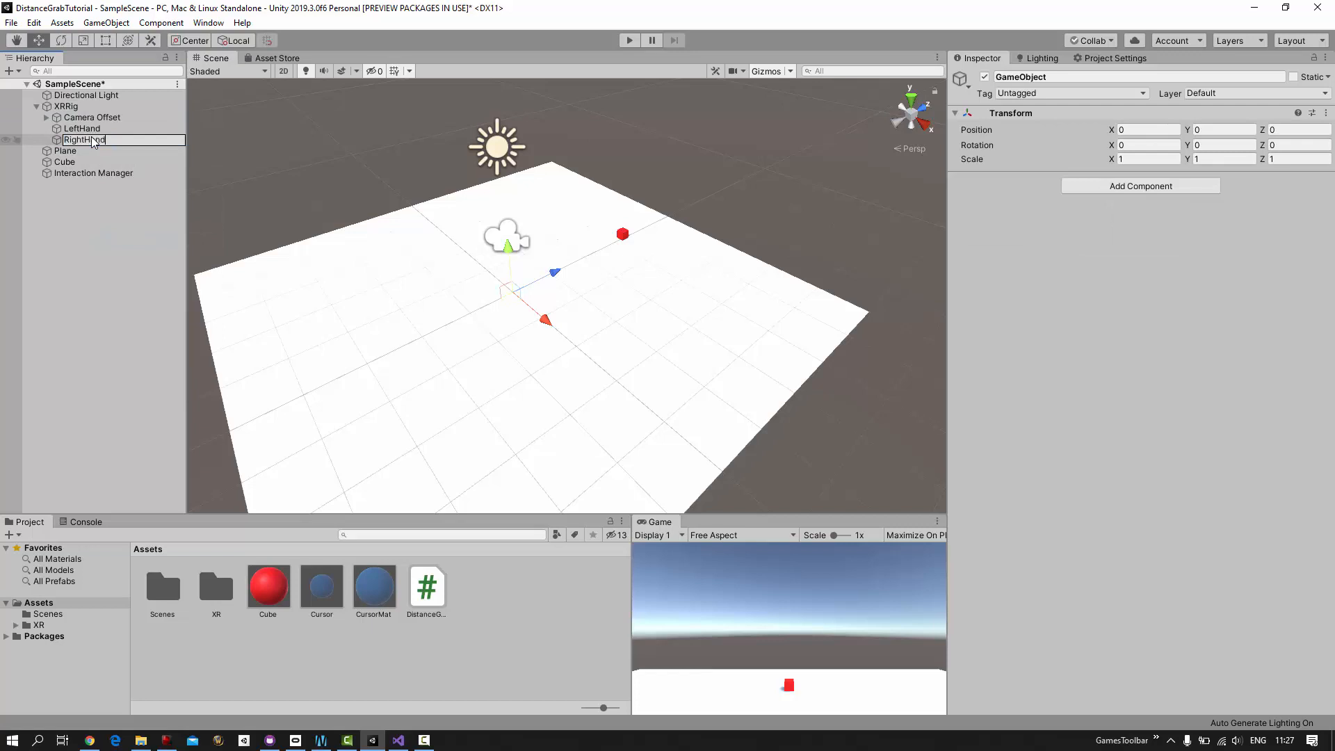
# Add a sphere under each hand object and scale it to 0.02
pyautogui.rightClick(85, 139)
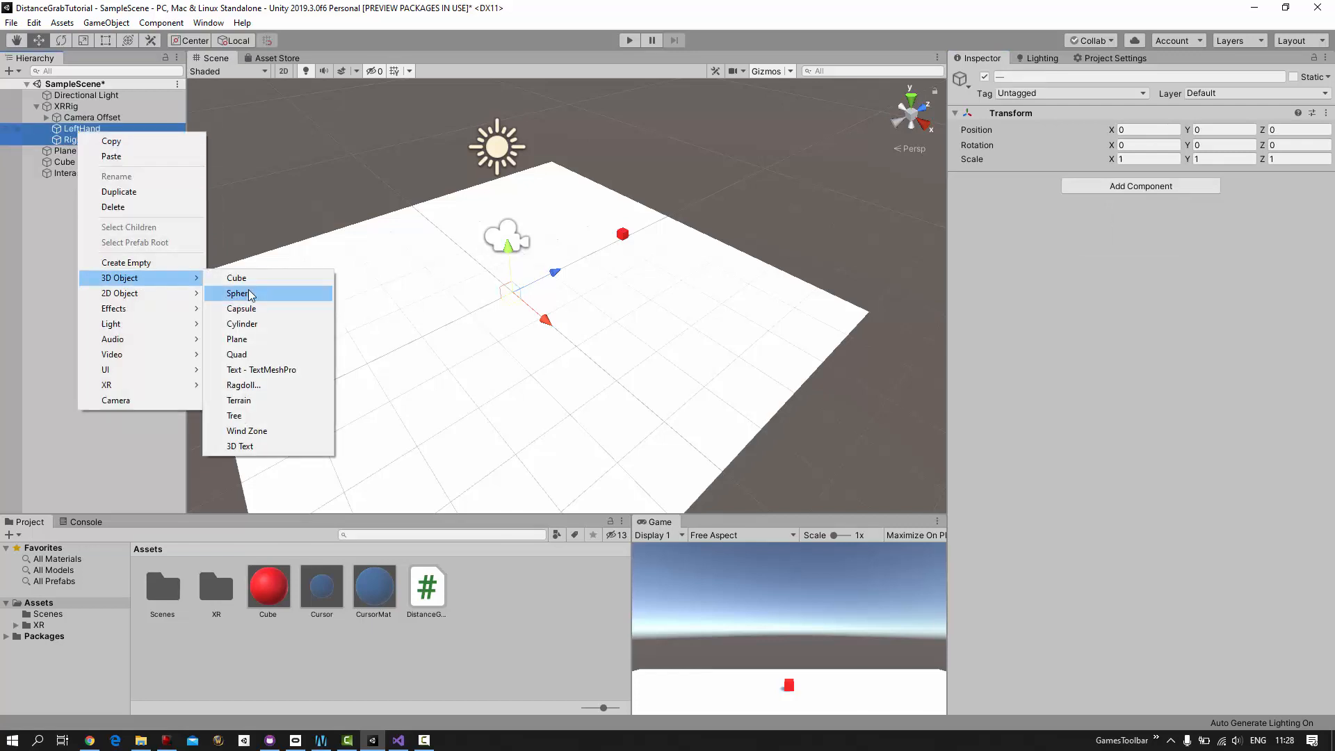
pyautogui.click(239, 293)
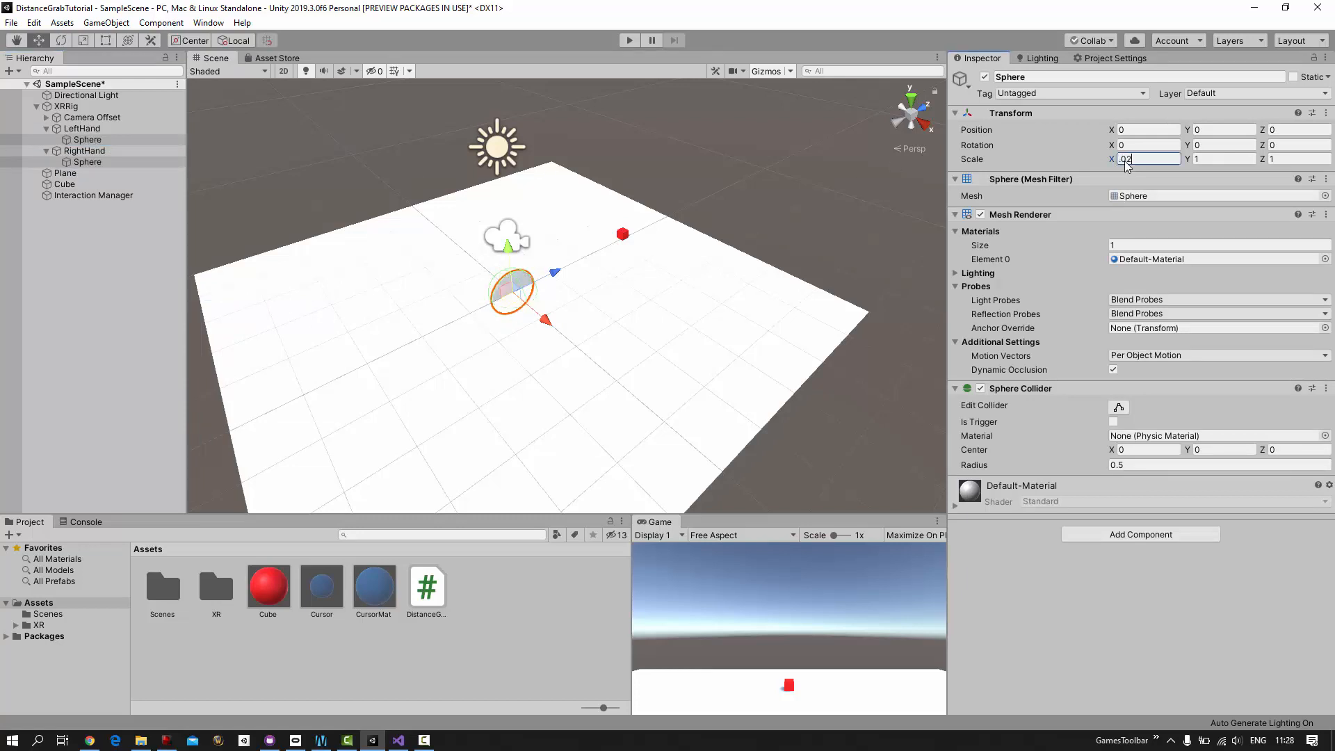
pyautogui.write('0.02')
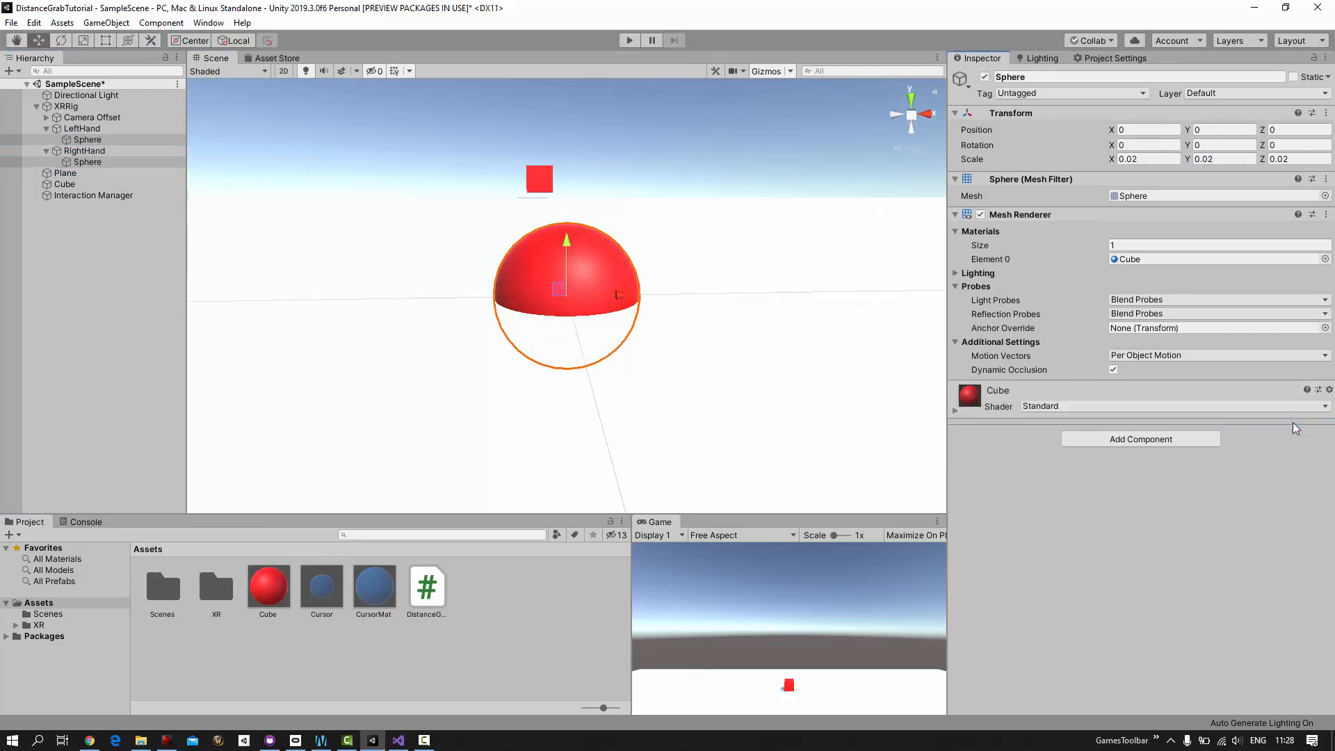
# Add XR Controller and Distance Grab Interactor to both hands, then configure LeftHand
pyautogui.click(84, 151)
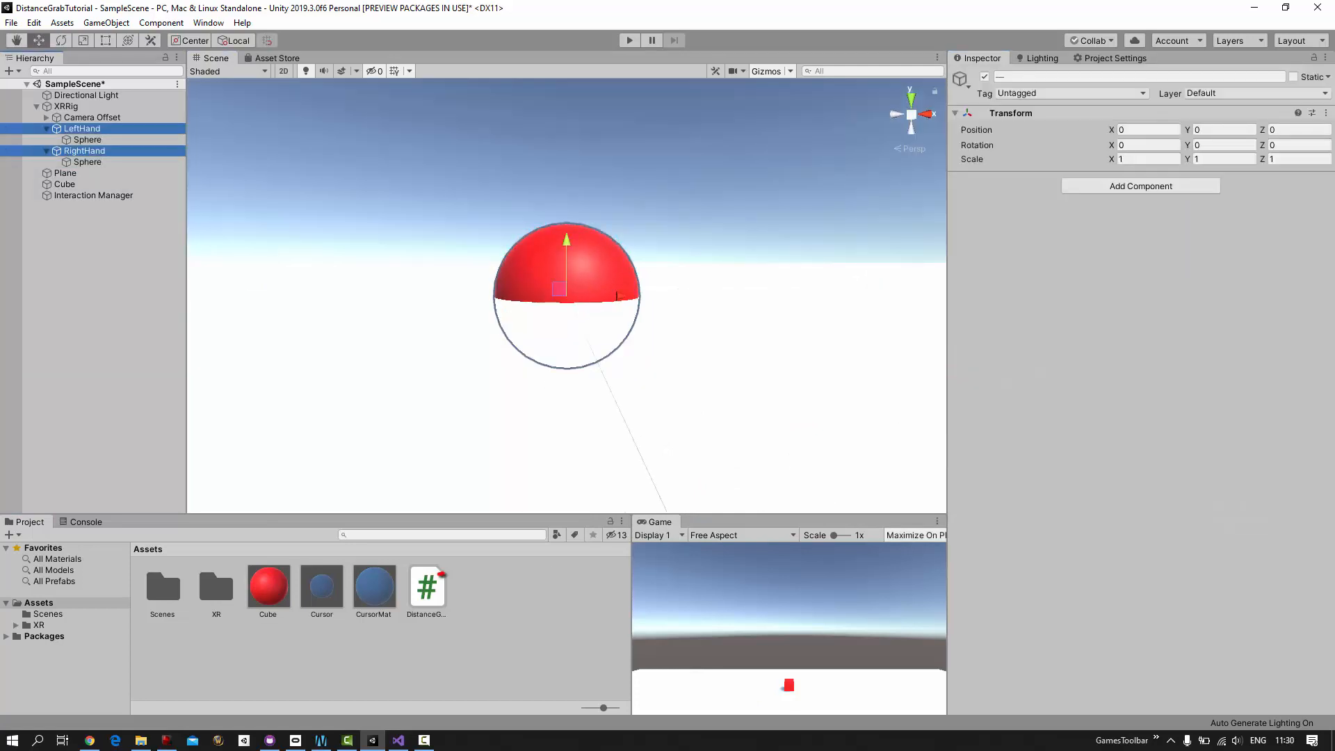
pyautogui.scroll(-3)
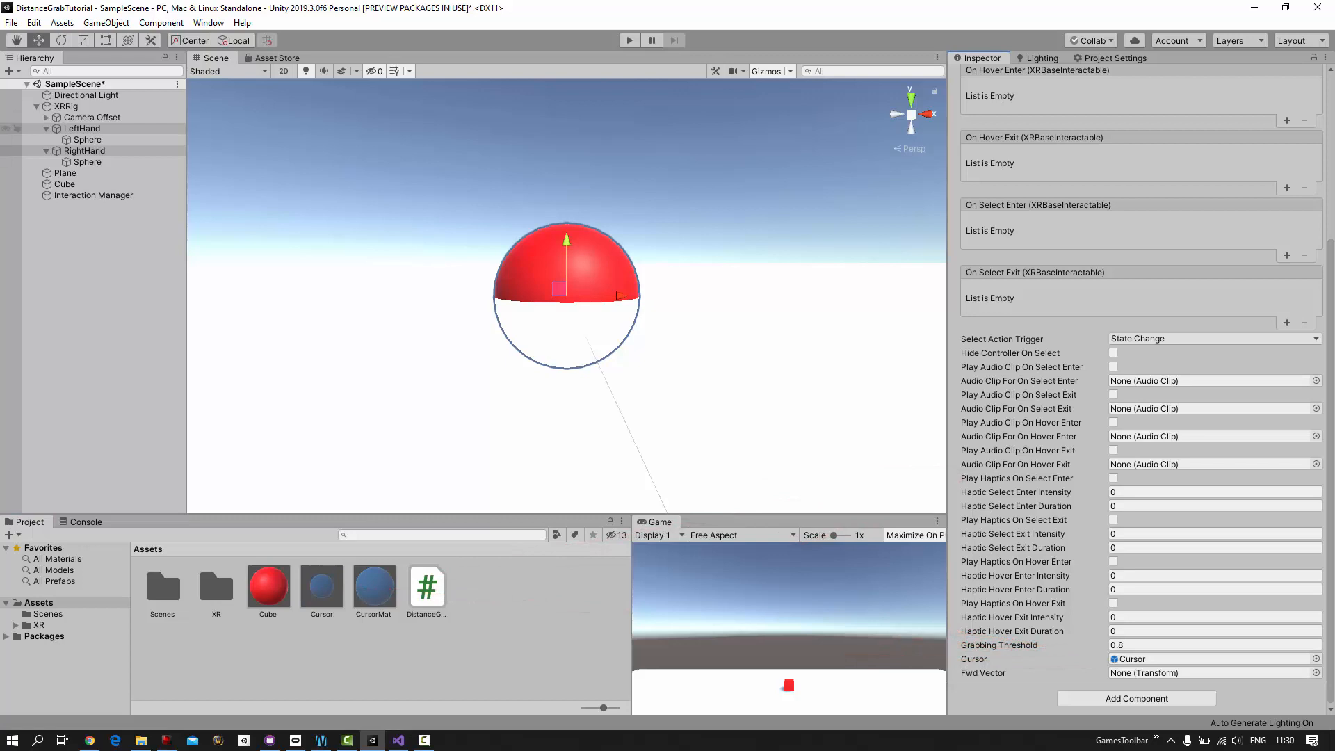
pyautogui.click(82, 128)
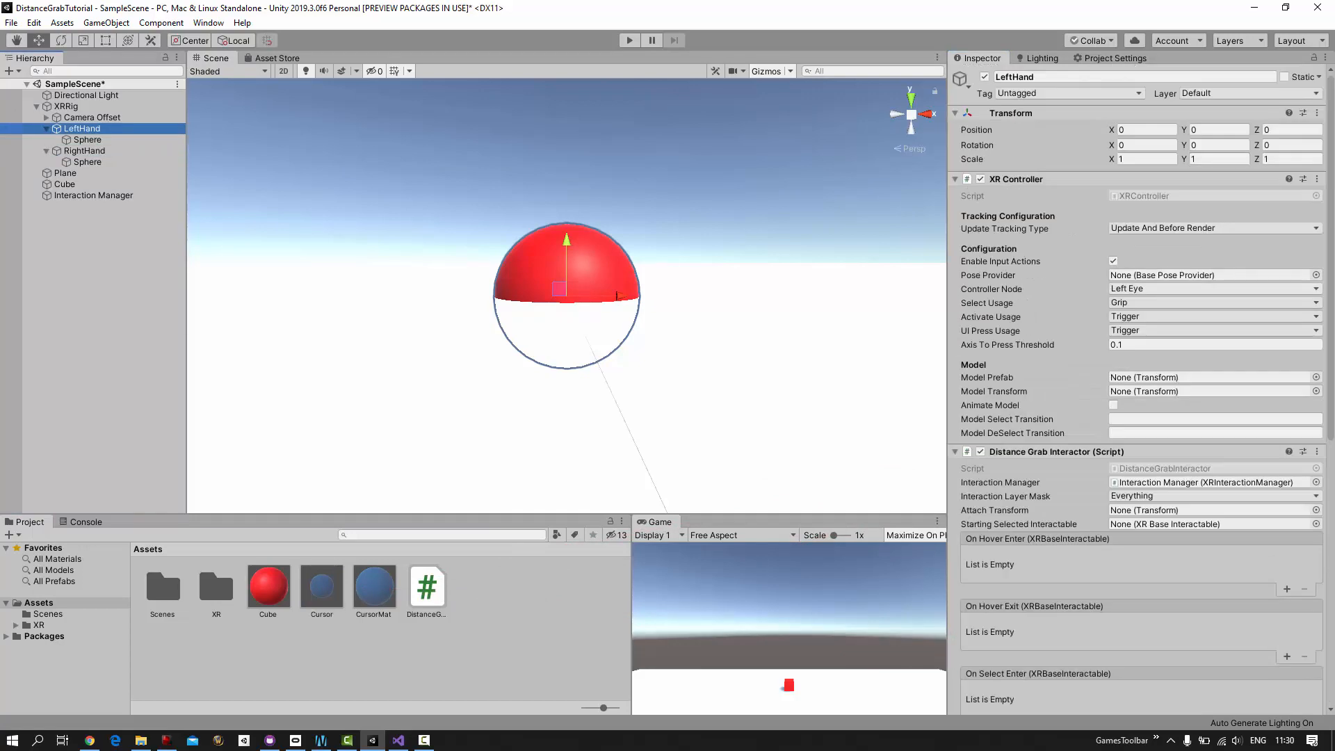
pyautogui.scroll(-3)
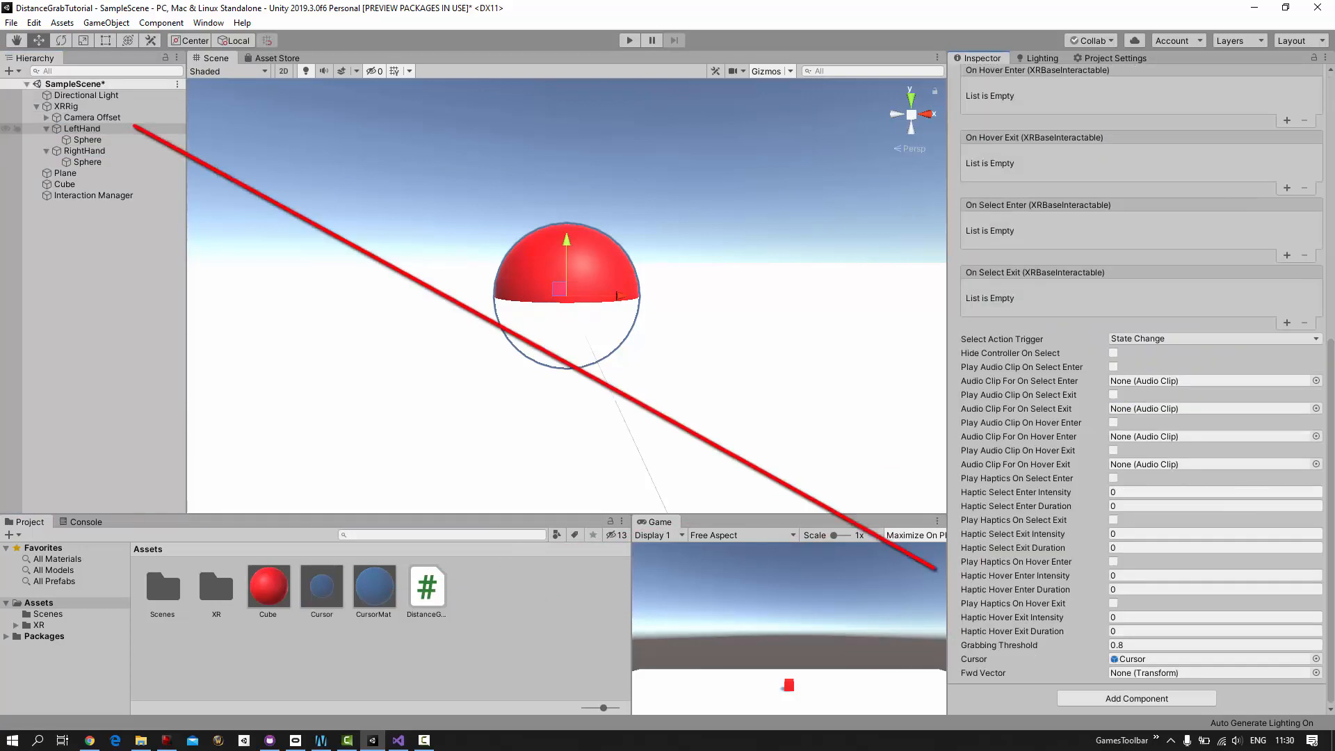
# Set RightHand as its own Fwd Vector, then play so the cursor surrounds the cube
pyautogui.click(85, 151)
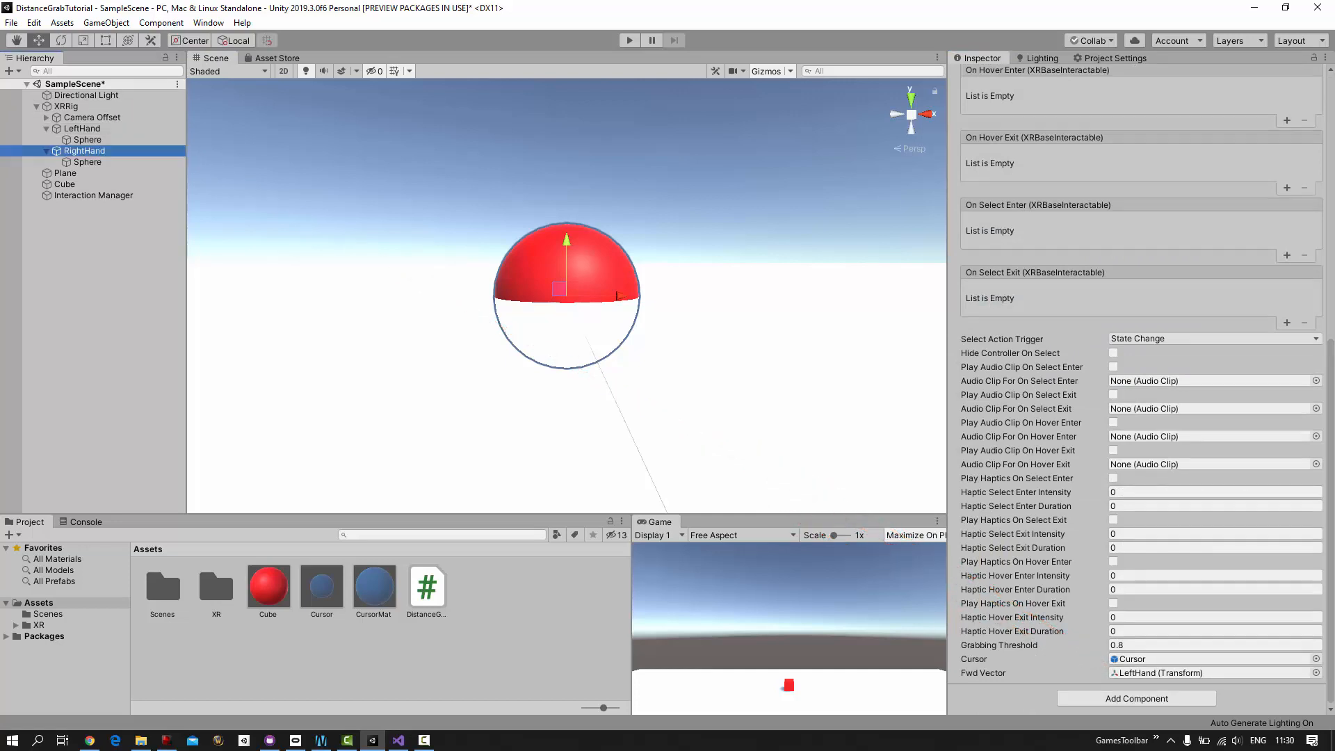
pyautogui.click(84, 151)
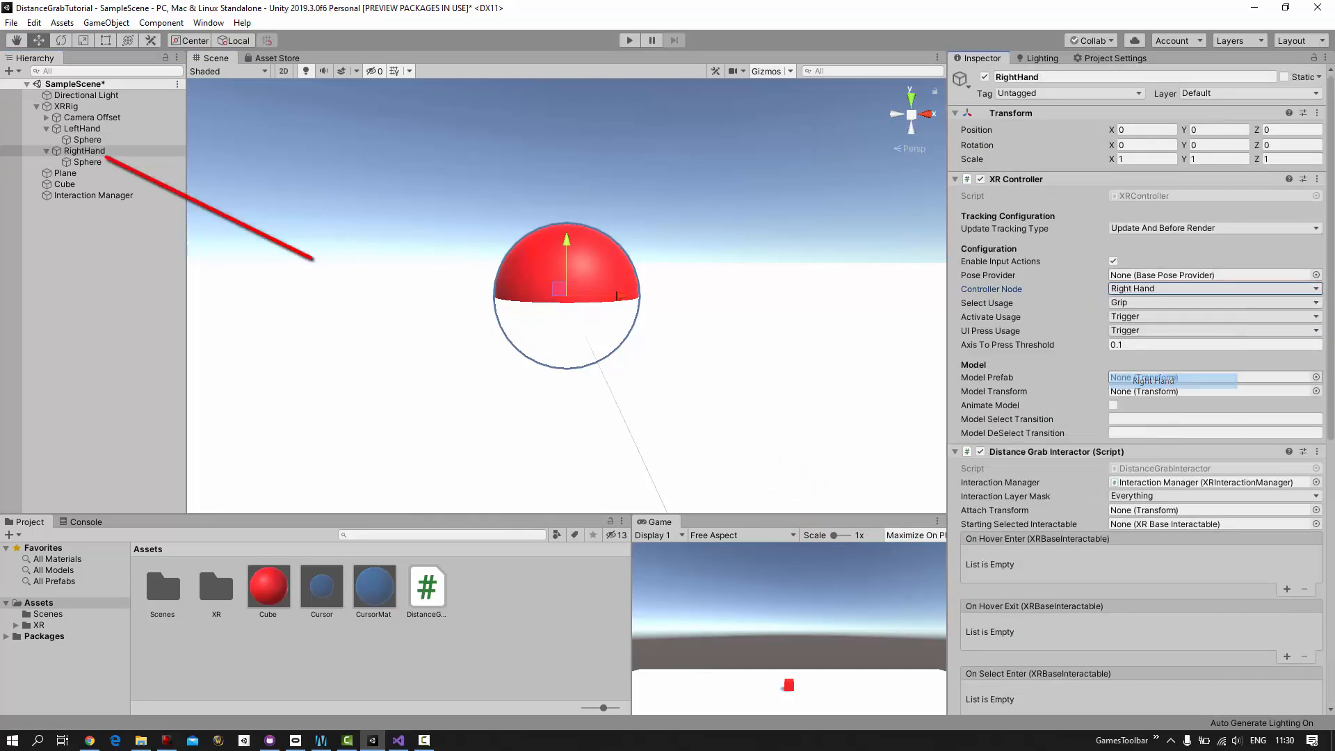
pyautogui.scroll(-3)
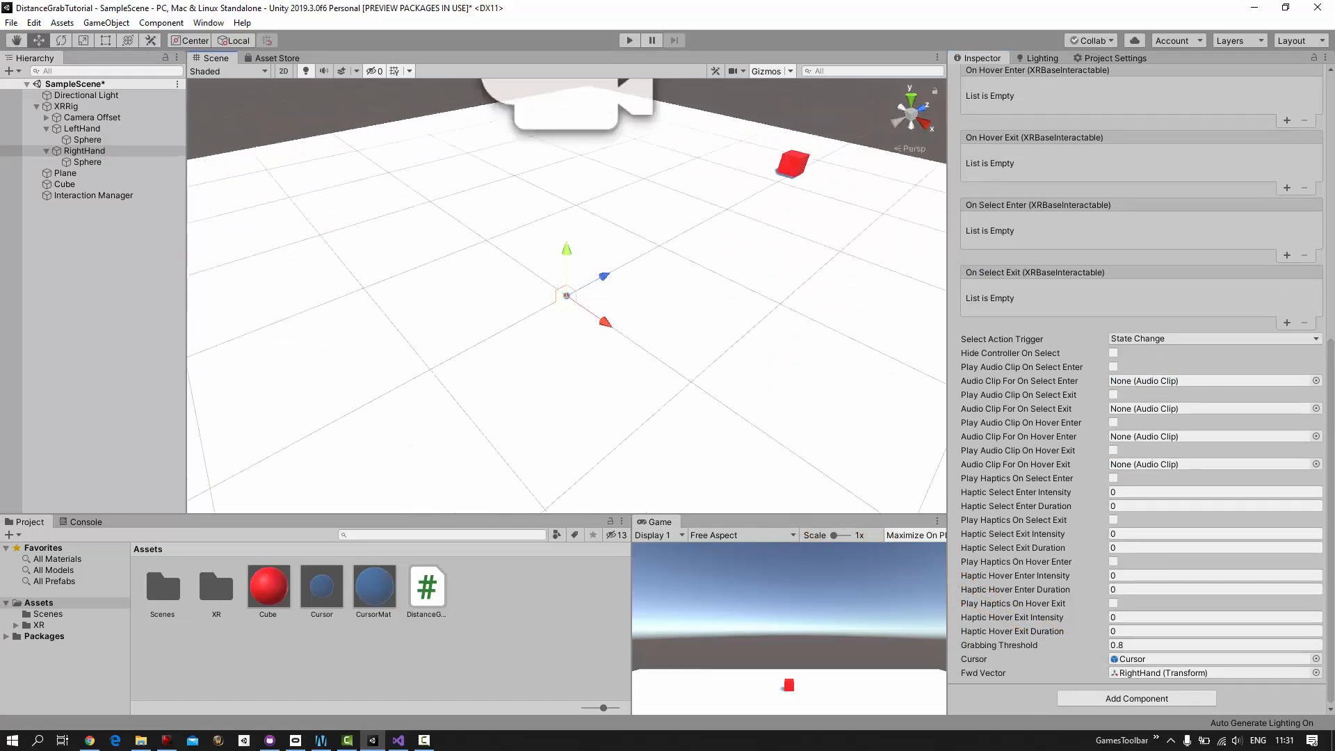
pyautogui.click(629, 40)
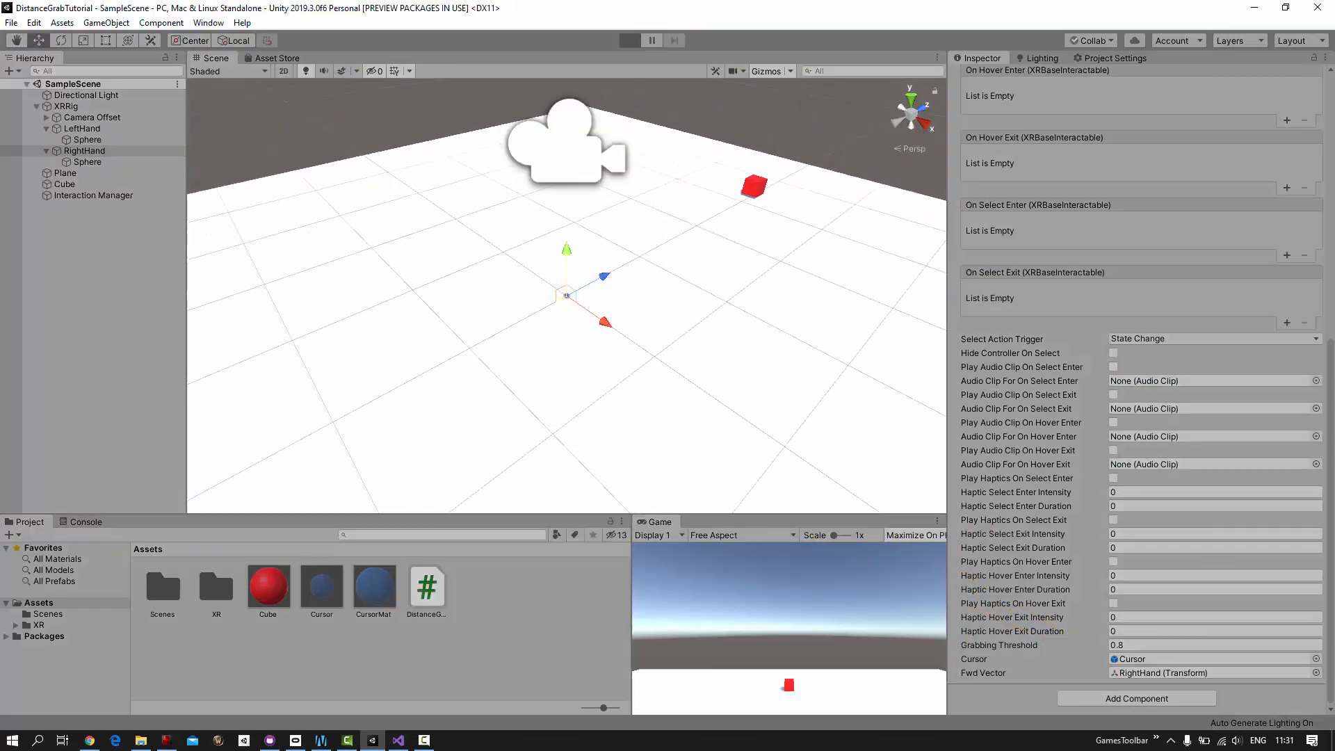
pyautogui.click(629, 40)
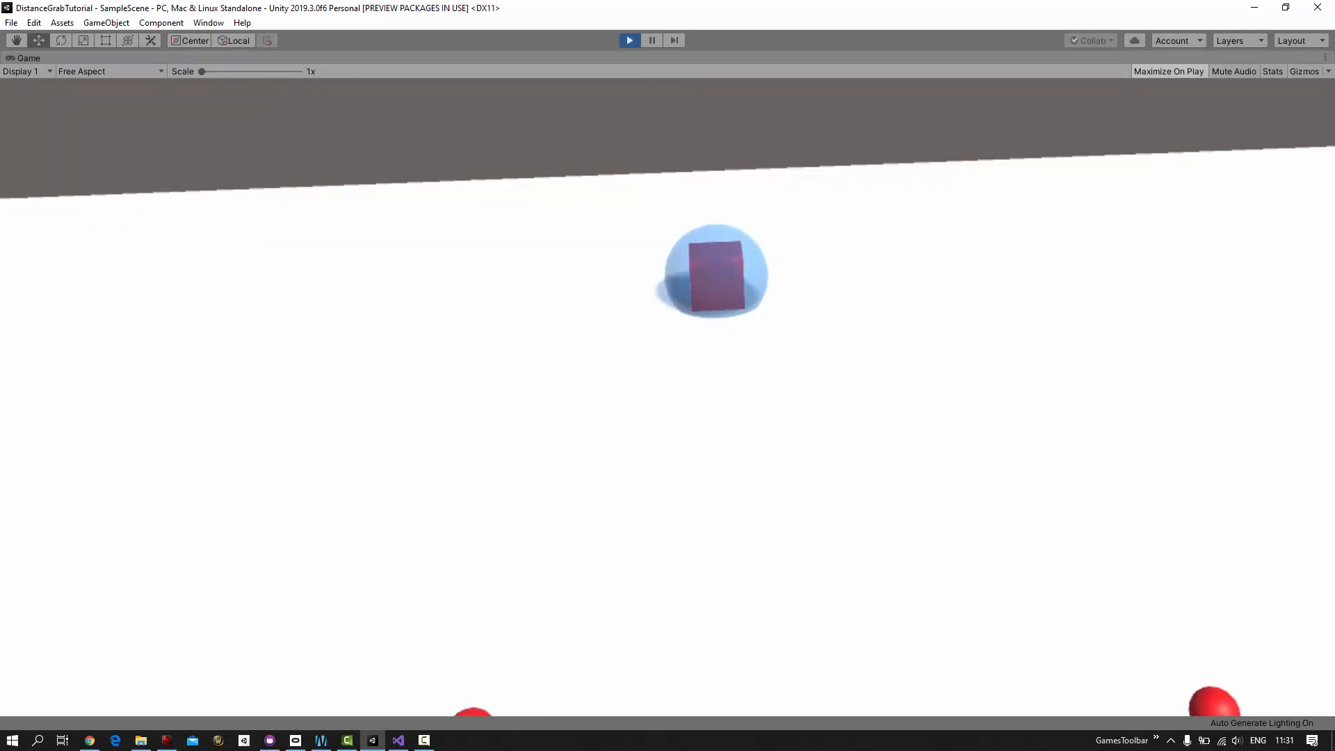